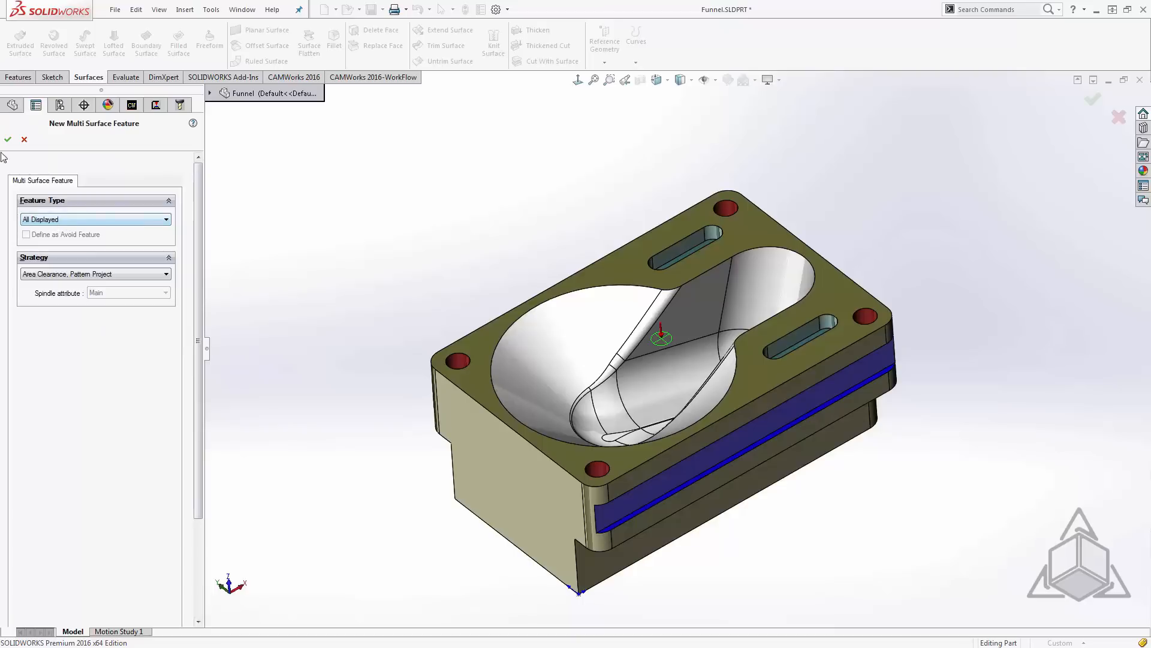
Confirm the multi surface feature, generate its operation plan and toolpaths, and display Pattern Project1
left_click(8, 140)
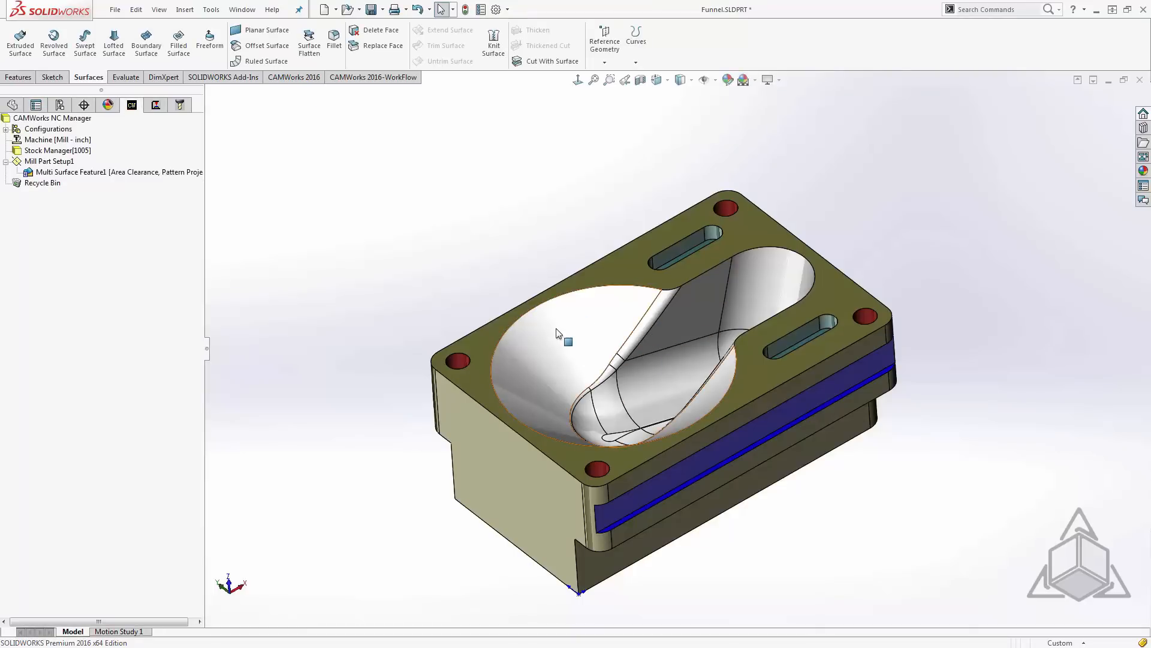
mouse_move(552, 336)
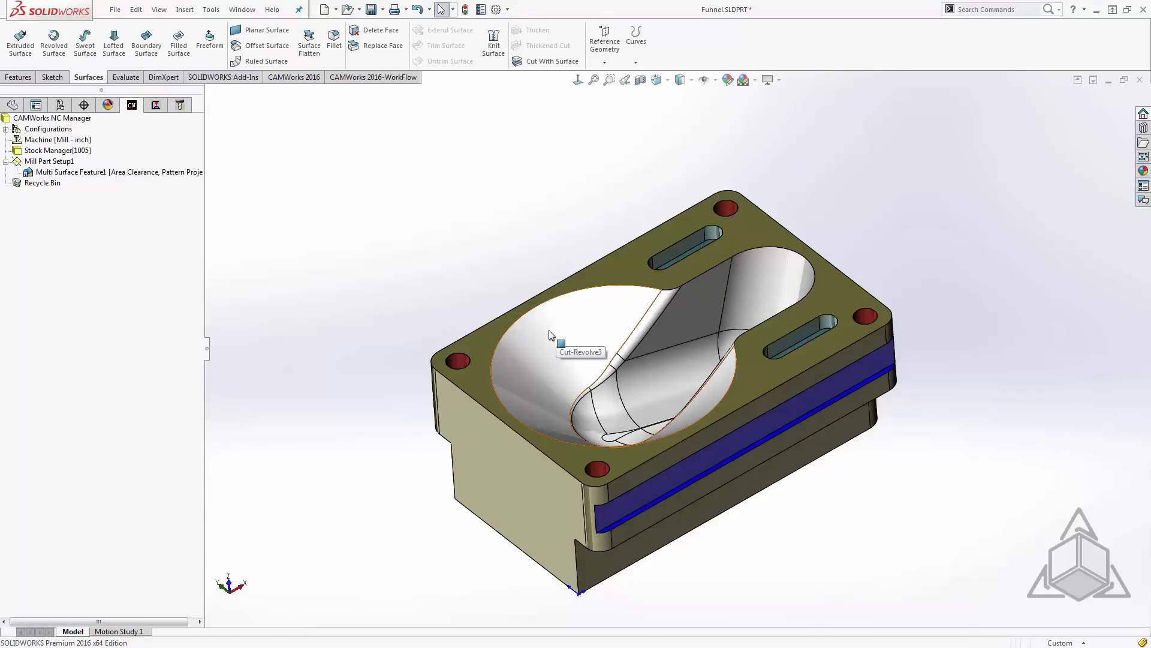
left_click(155, 105)
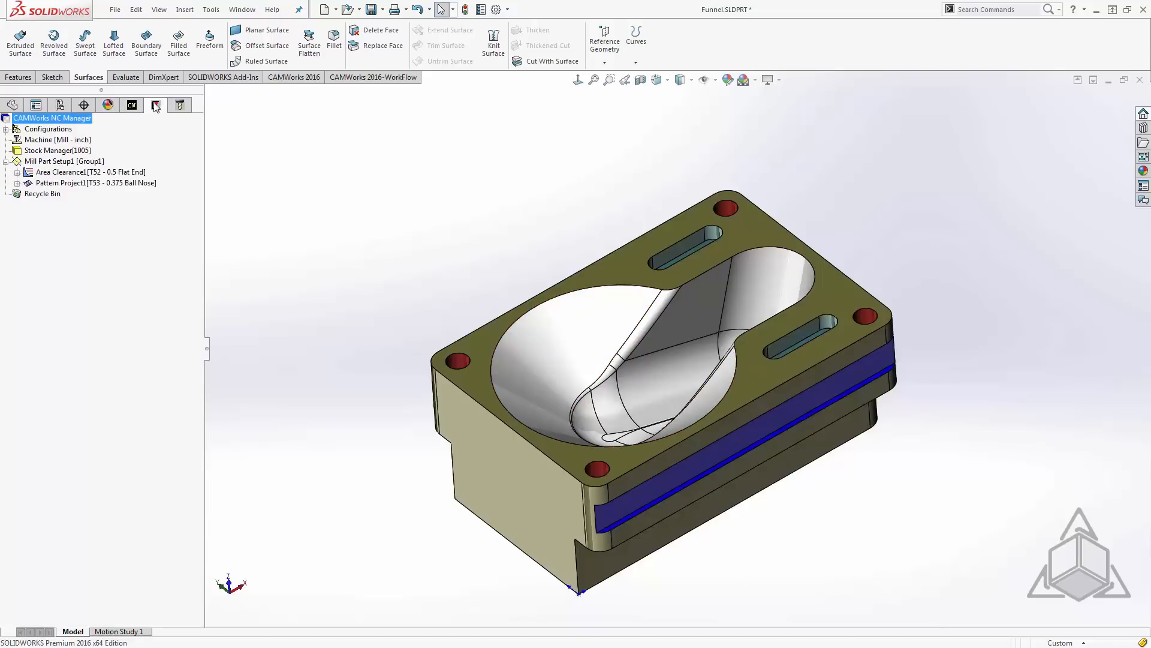
left_click(91, 172)
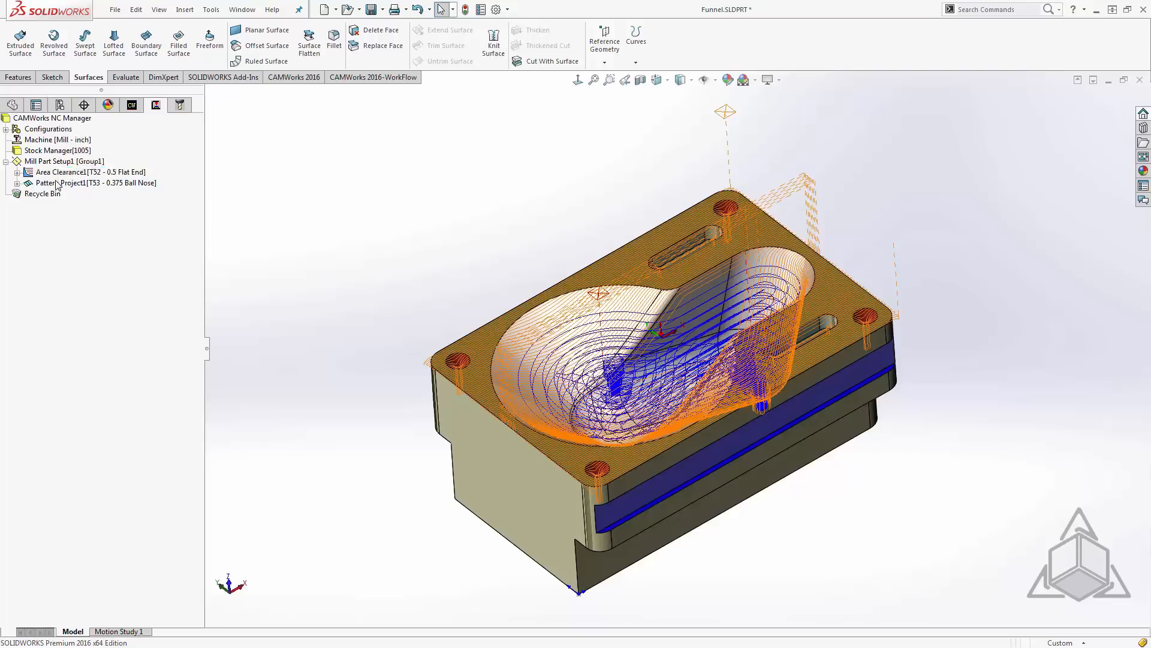
left_click(88, 182)
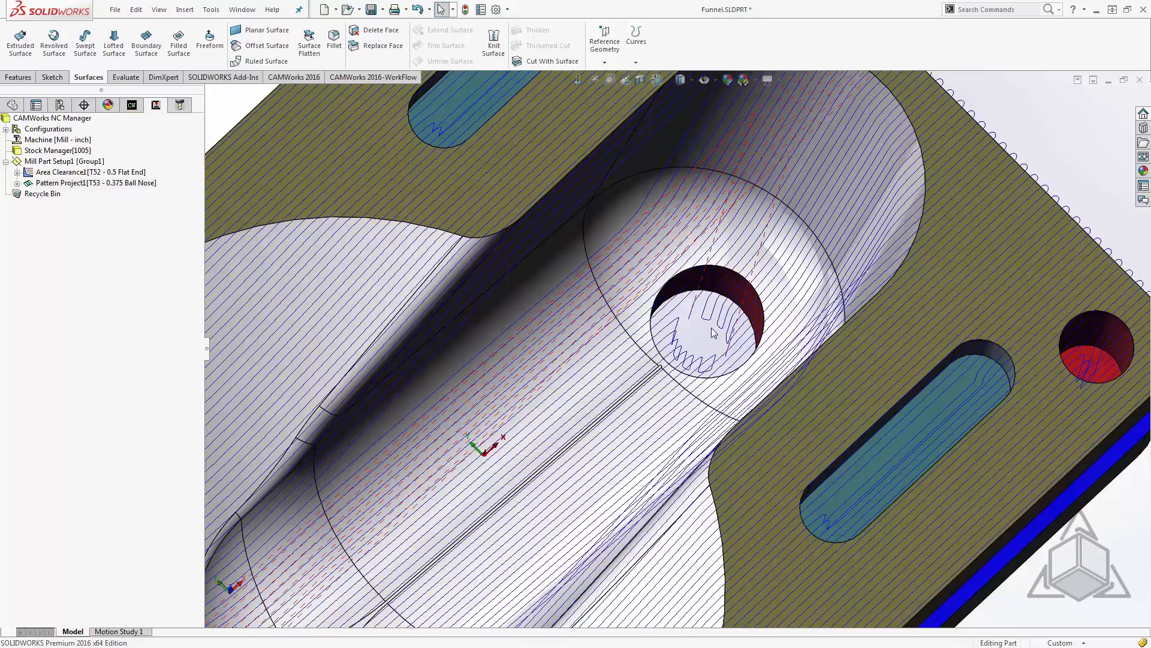
mouse_move(520, 316)
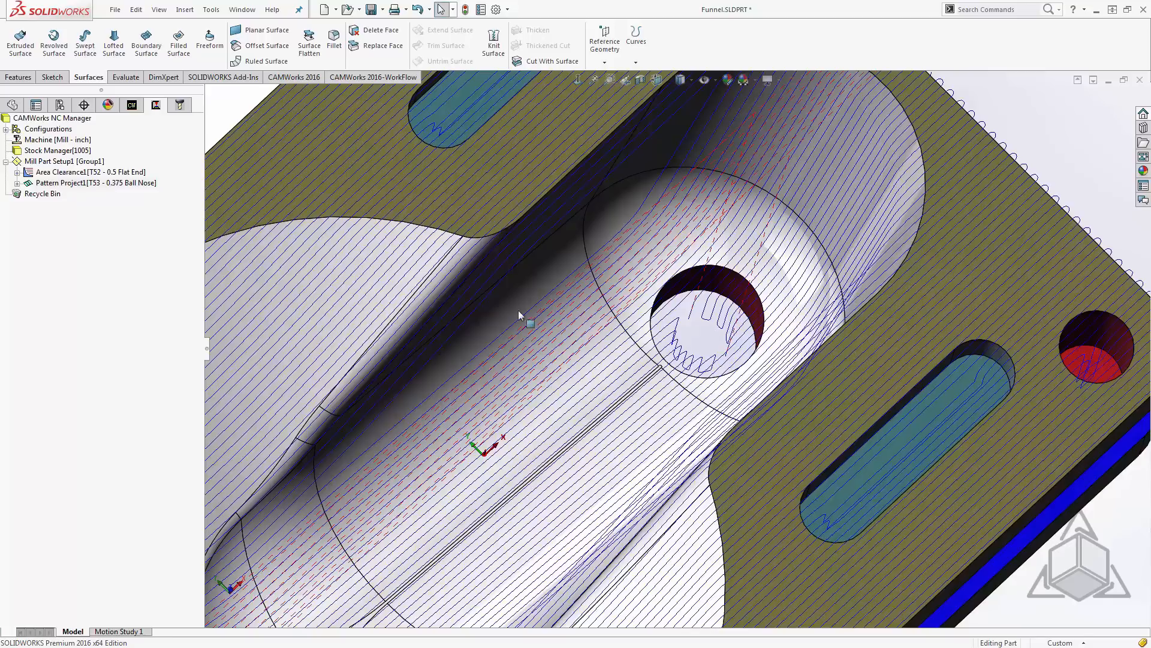
Add an avoid area to Area Clearance1 bounded by the small hole's edge
right_click(90, 172)
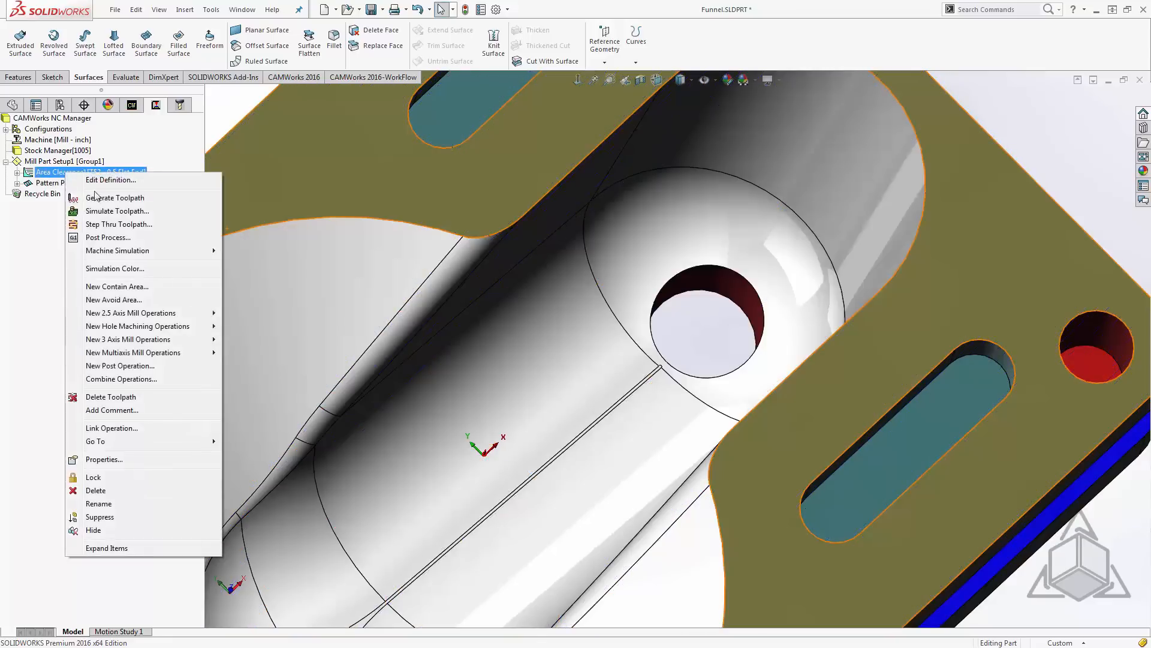
mouse_move(113, 299)
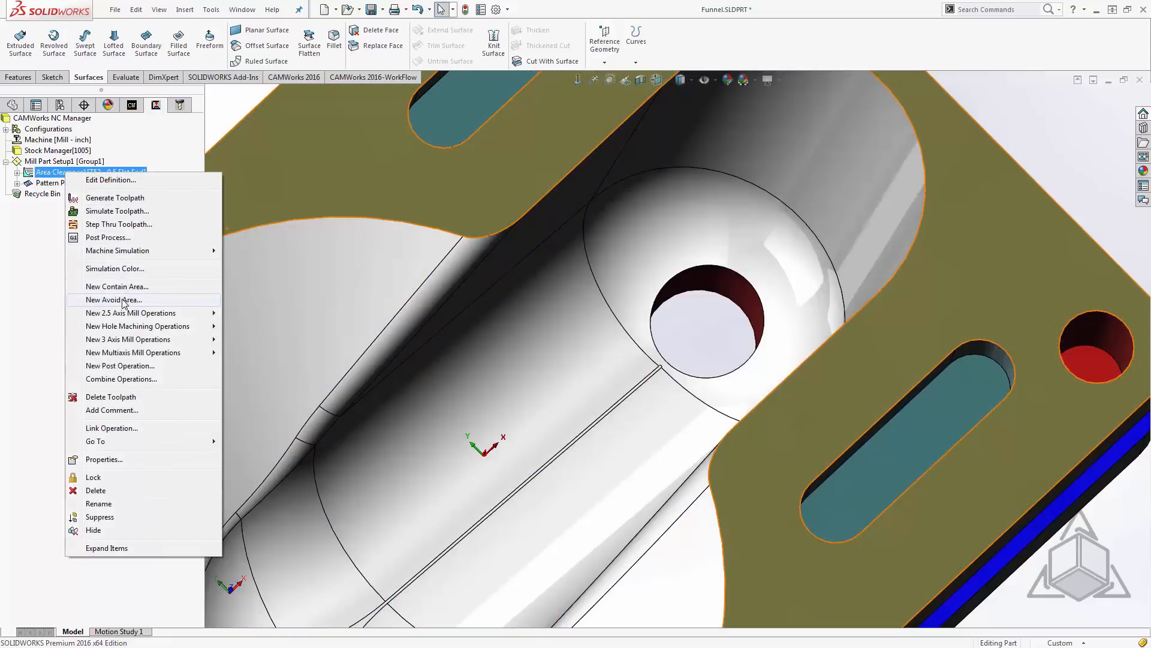
left_click(112, 299)
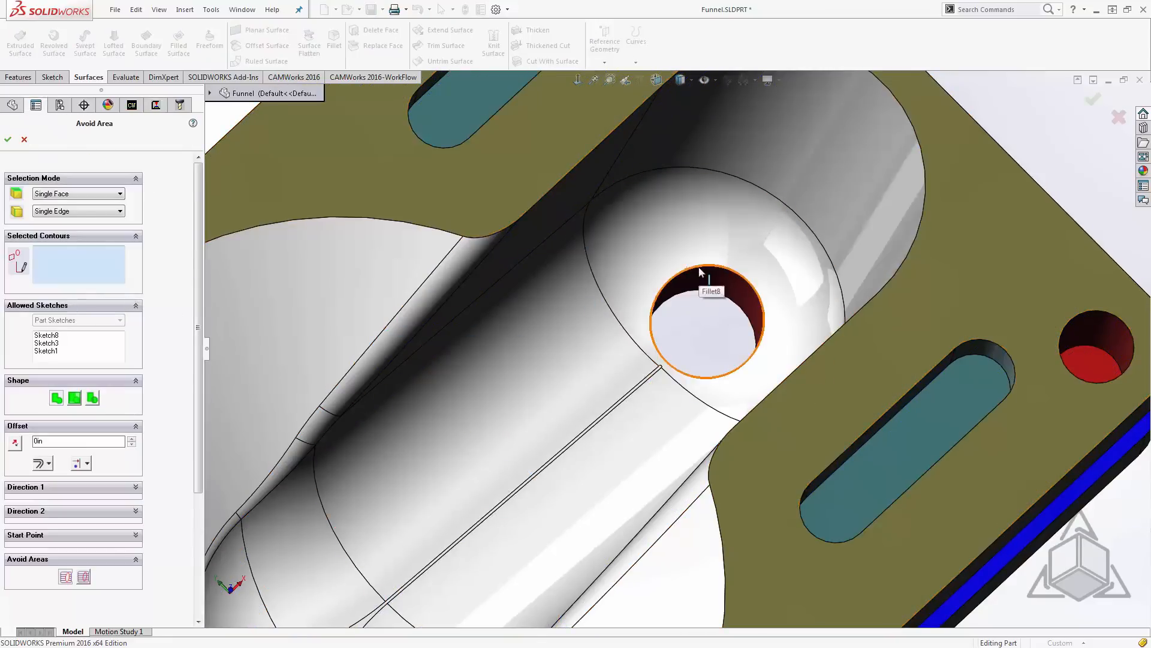
left_click(707, 317)
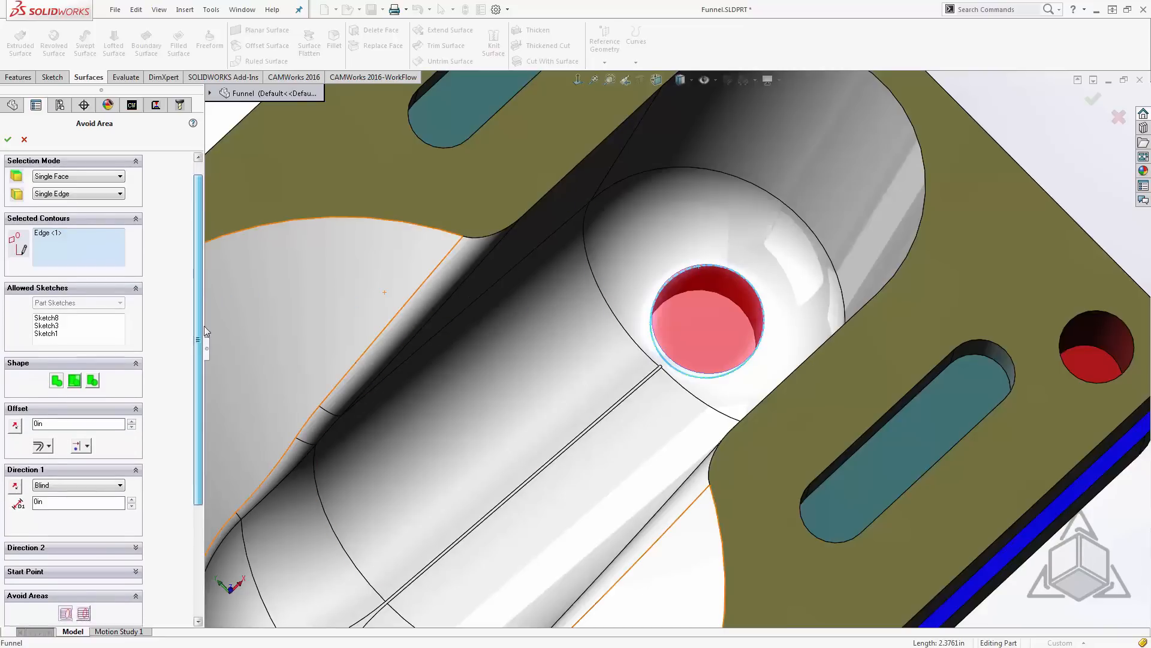
scroll("down", 3)
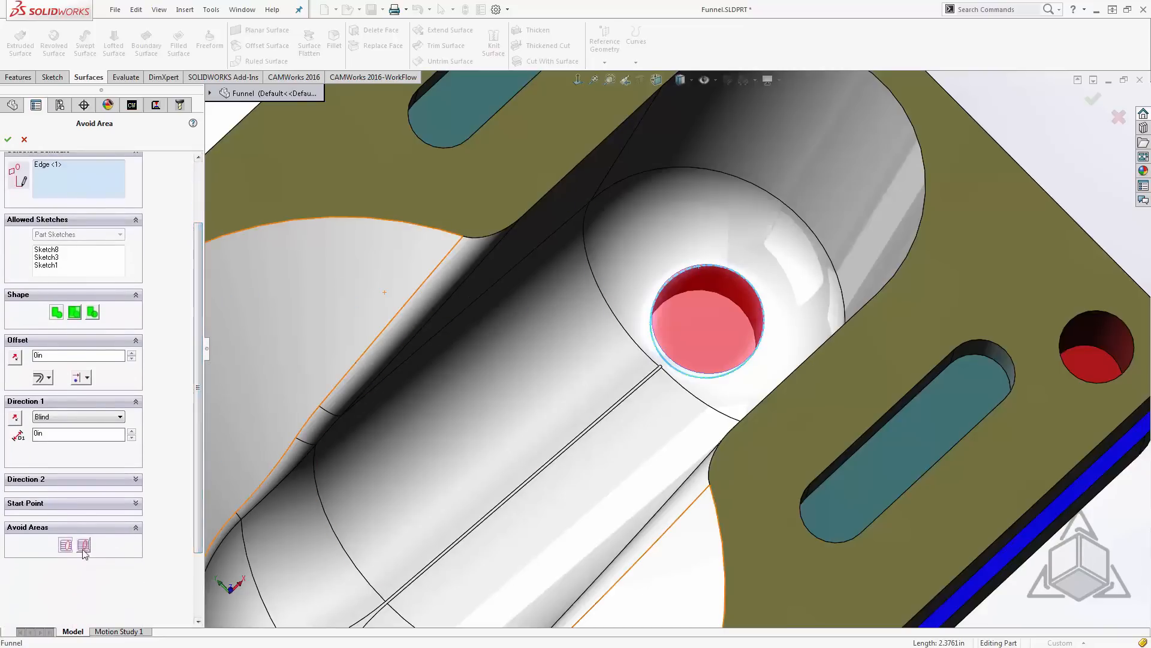
mouse_move(83, 545)
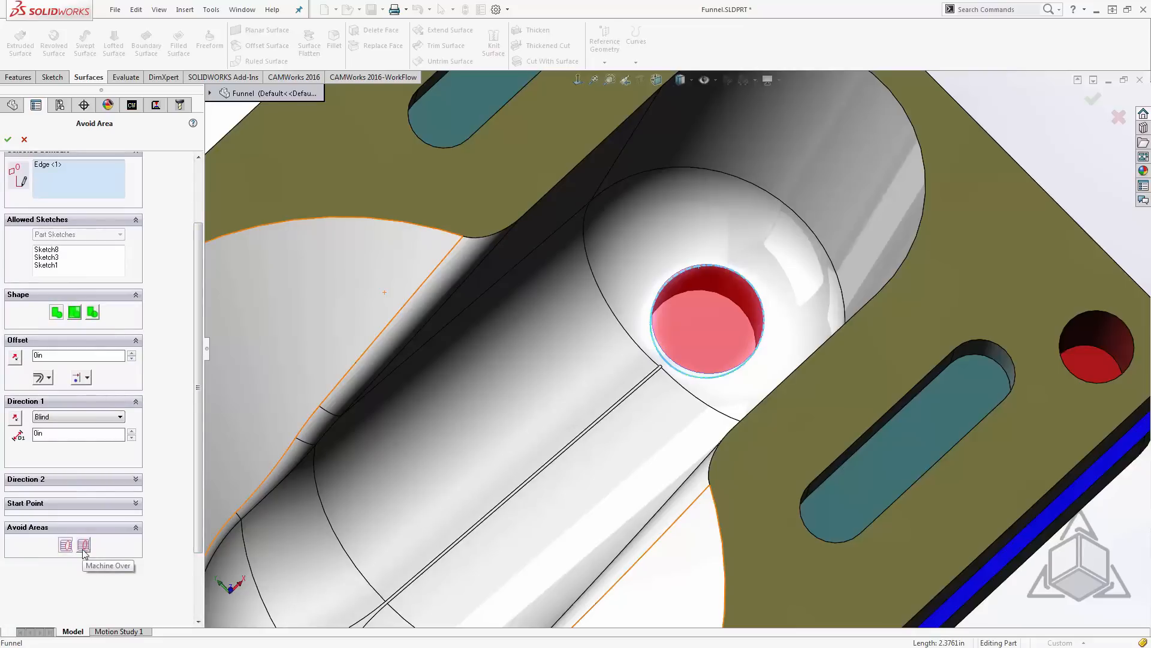
mouse_move(85, 552)
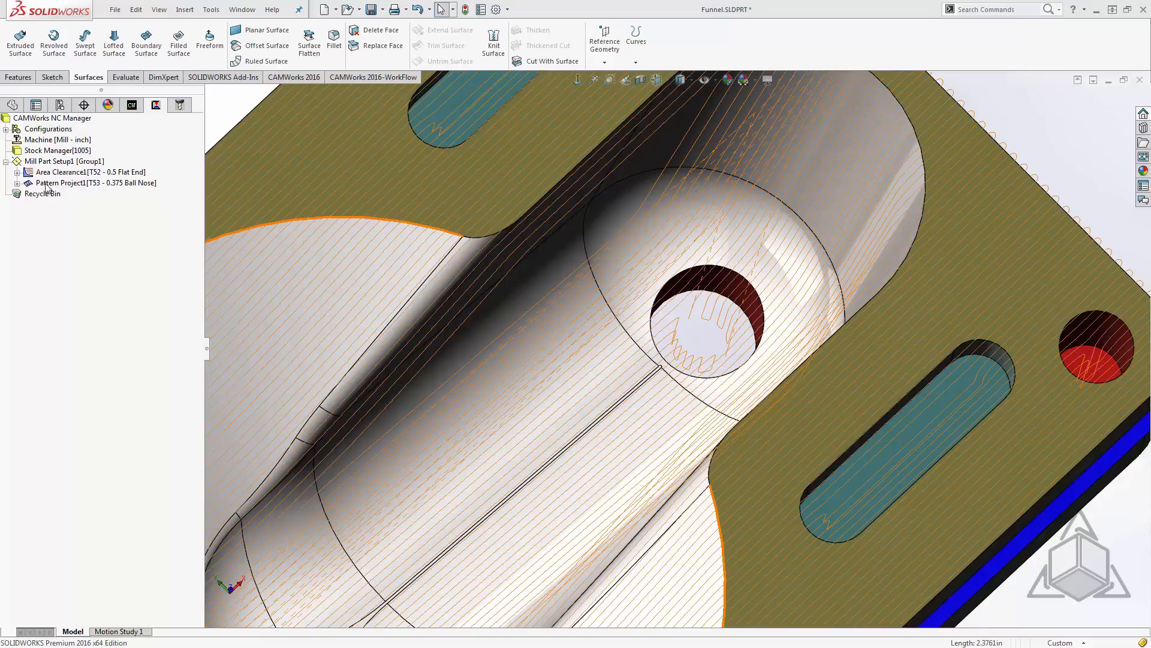
Expand the operations and add Avoid Area2 under Pattern Project1
left_click(7, 172)
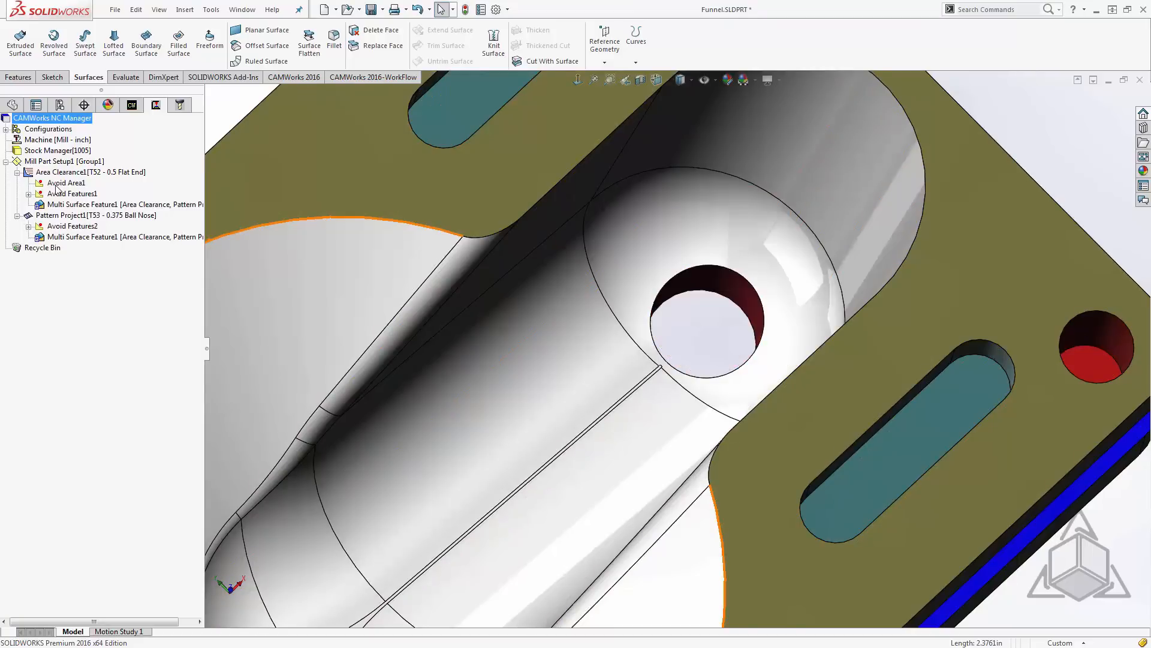
left_click(66, 182)
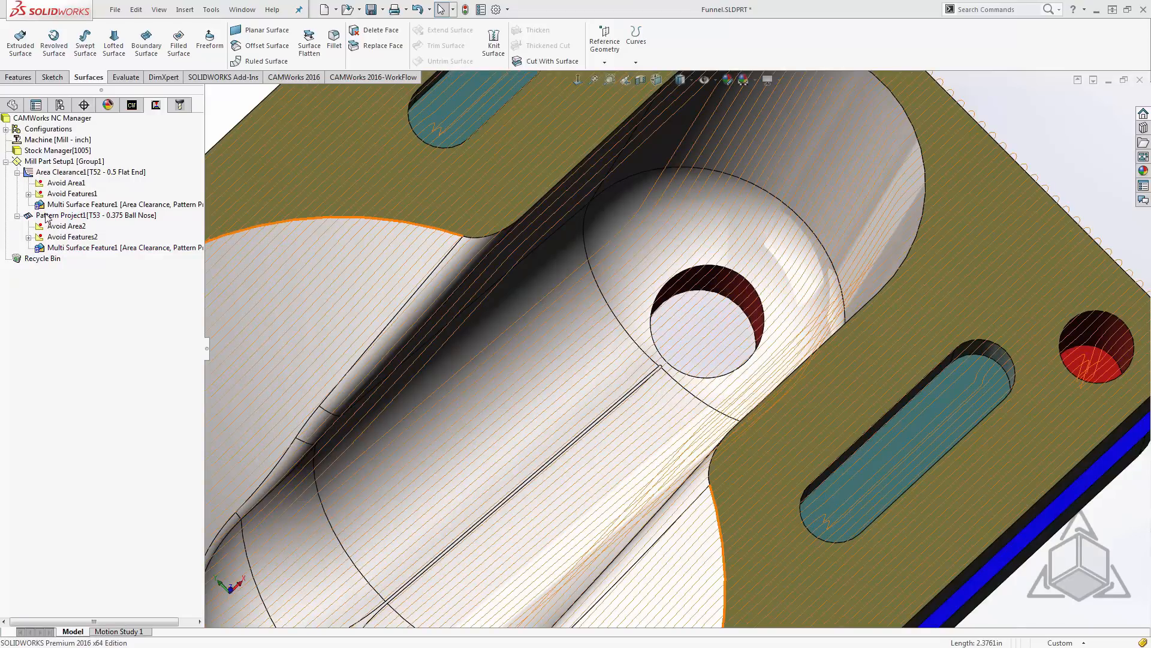
Add a contain area to Pattern Project1 from four funnel edges and regenerate toolpaths
right_click(95, 216)
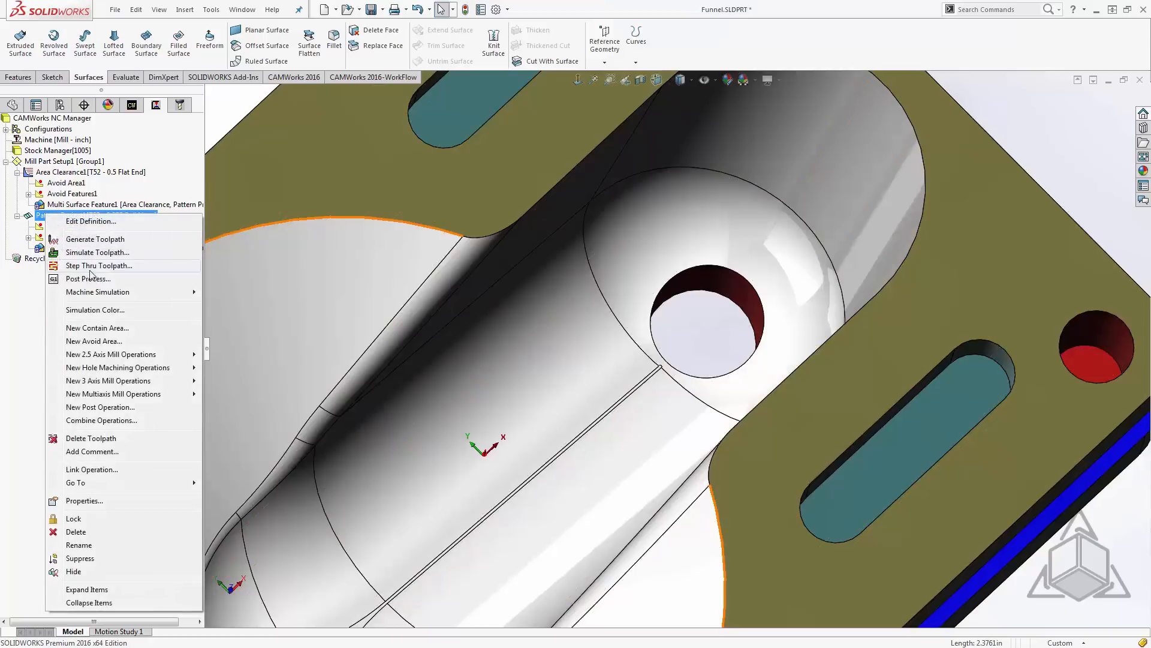
left_click(96, 327)
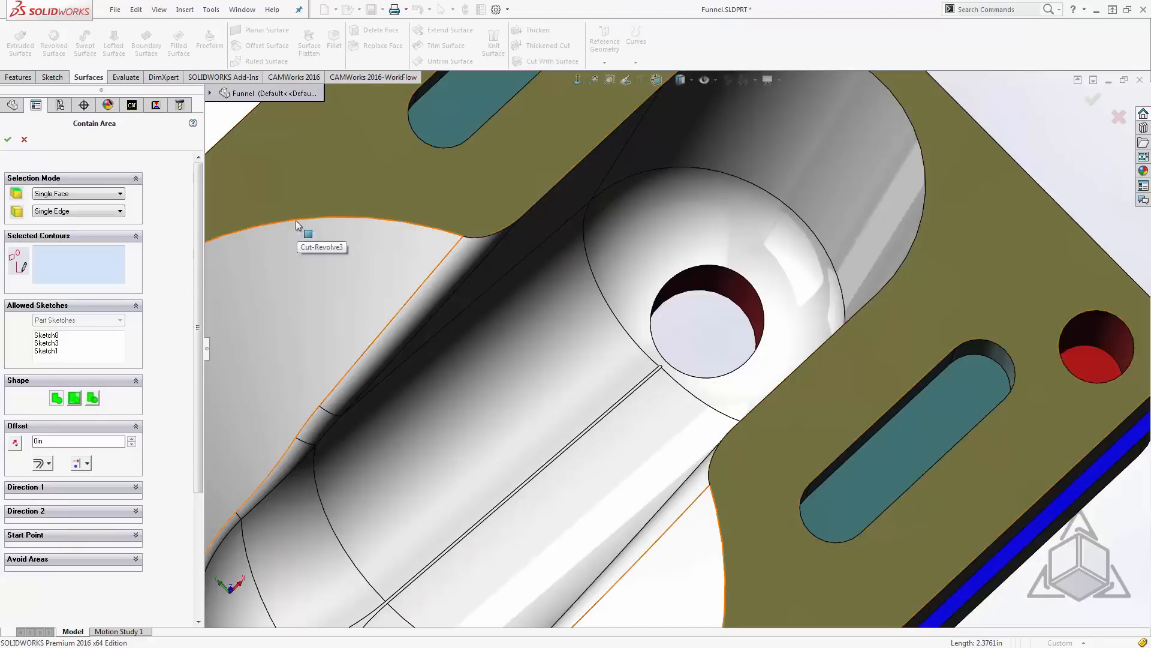
left_click(481, 242)
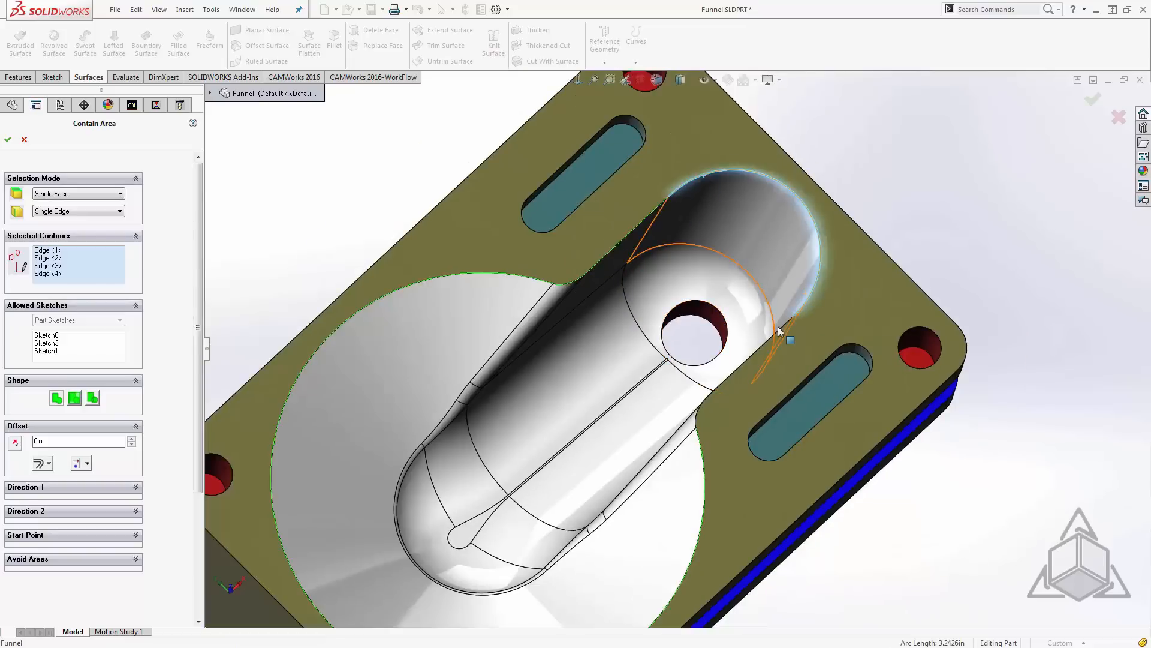
left_click(698, 422)
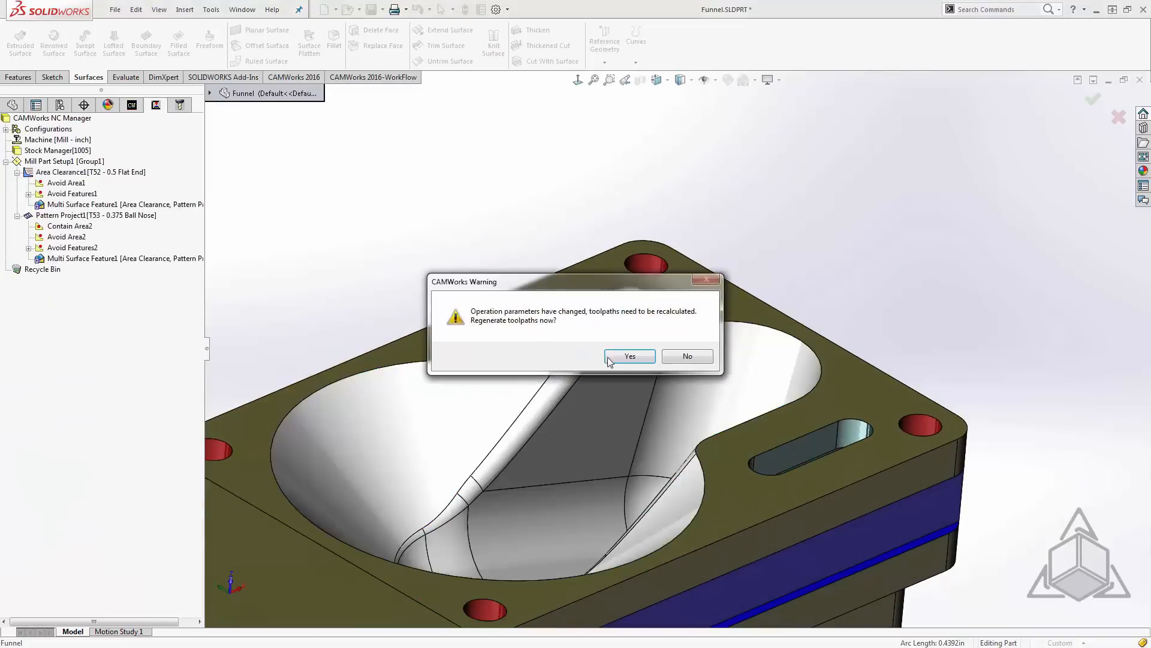
left_click(628, 356)
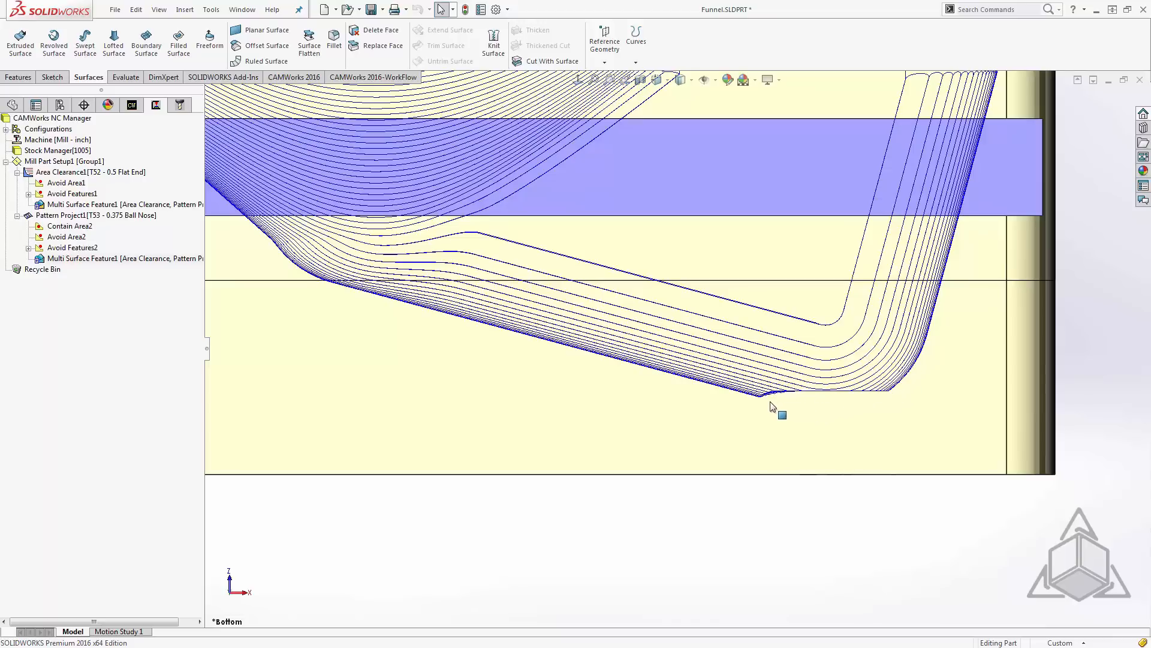
mouse_move(901, 391)
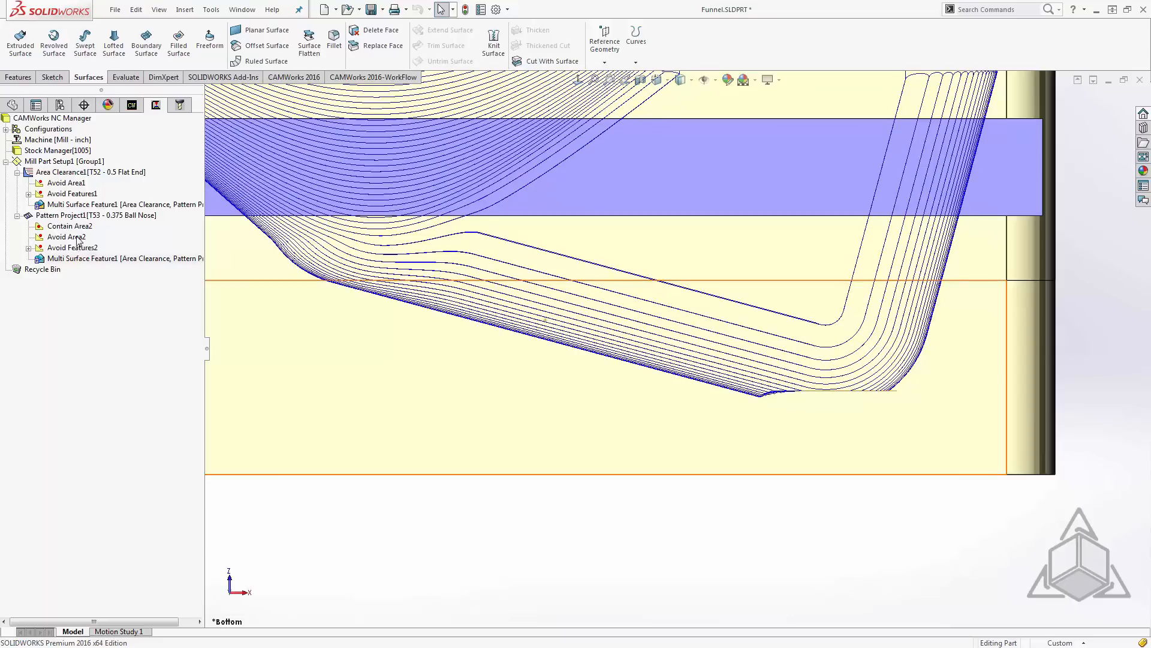
left_click(66, 236)
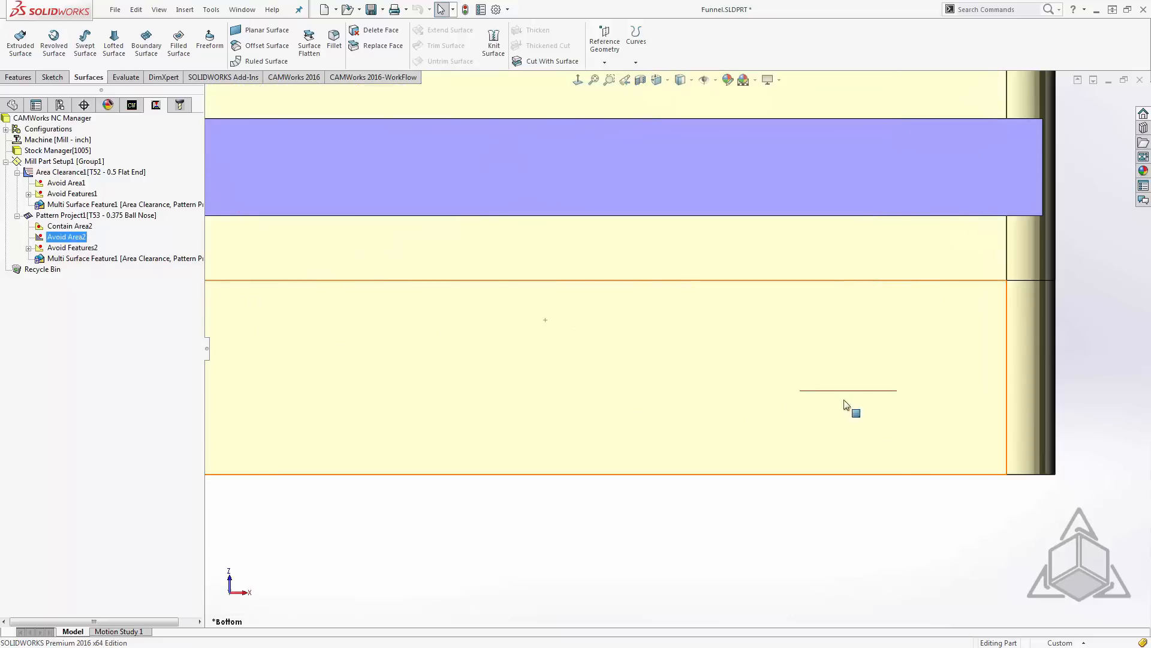
mouse_move(804, 397)
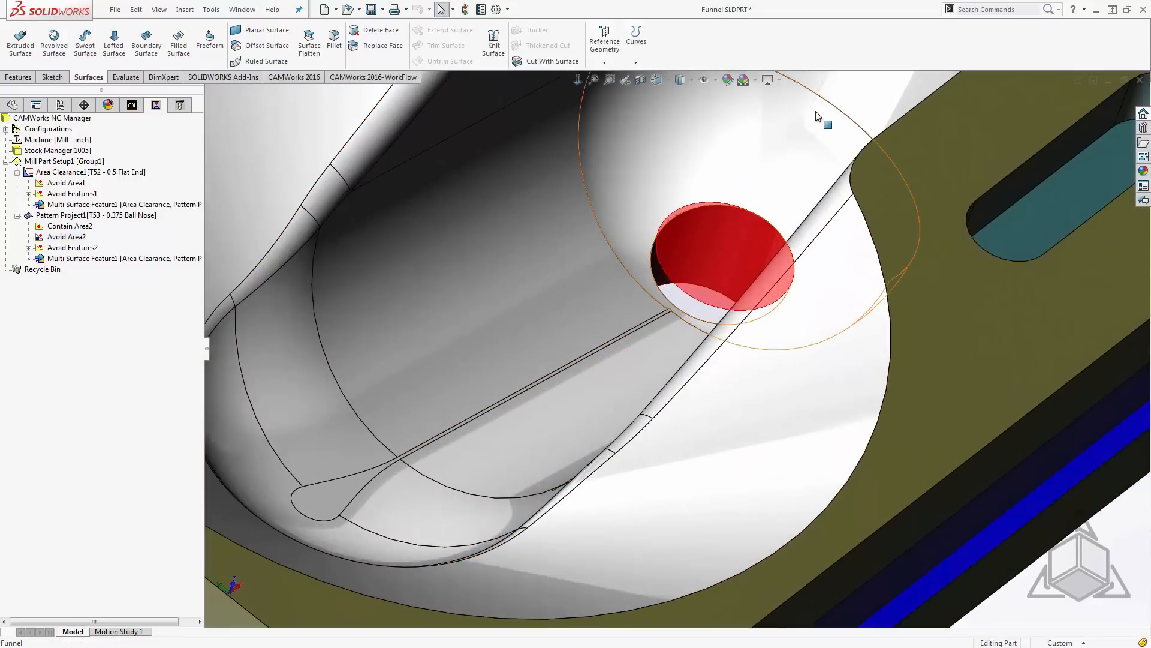
mouse_move(756, 239)
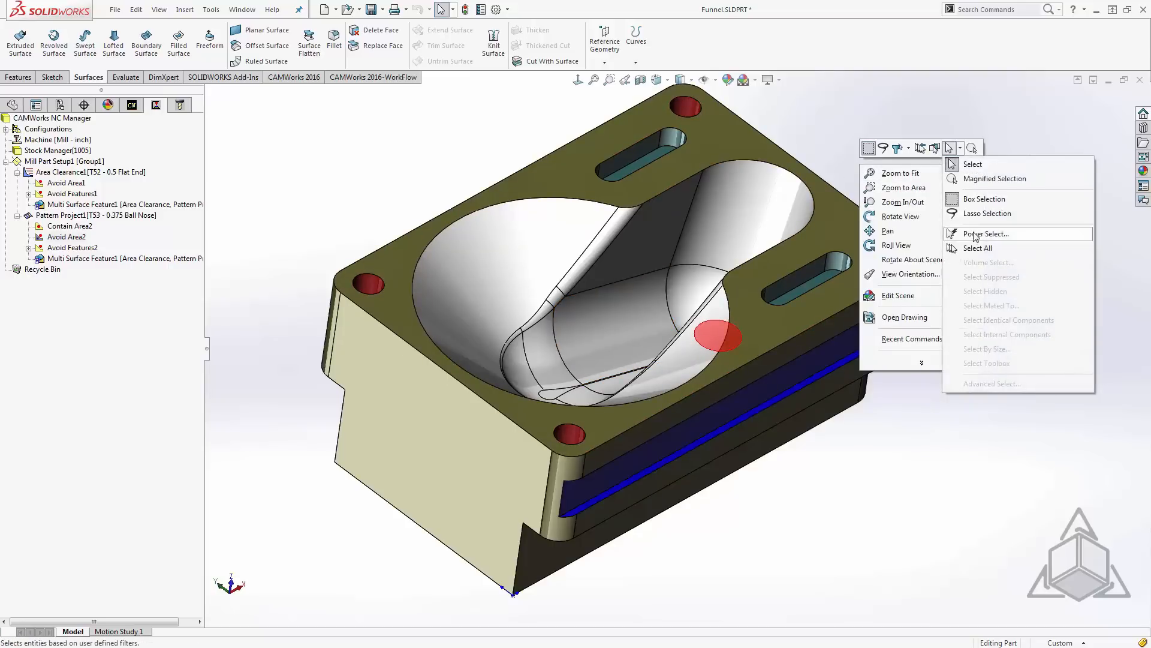
Select all 18 funnel faces with Power Select by matching a face colour picked from the model
left_click(985, 233)
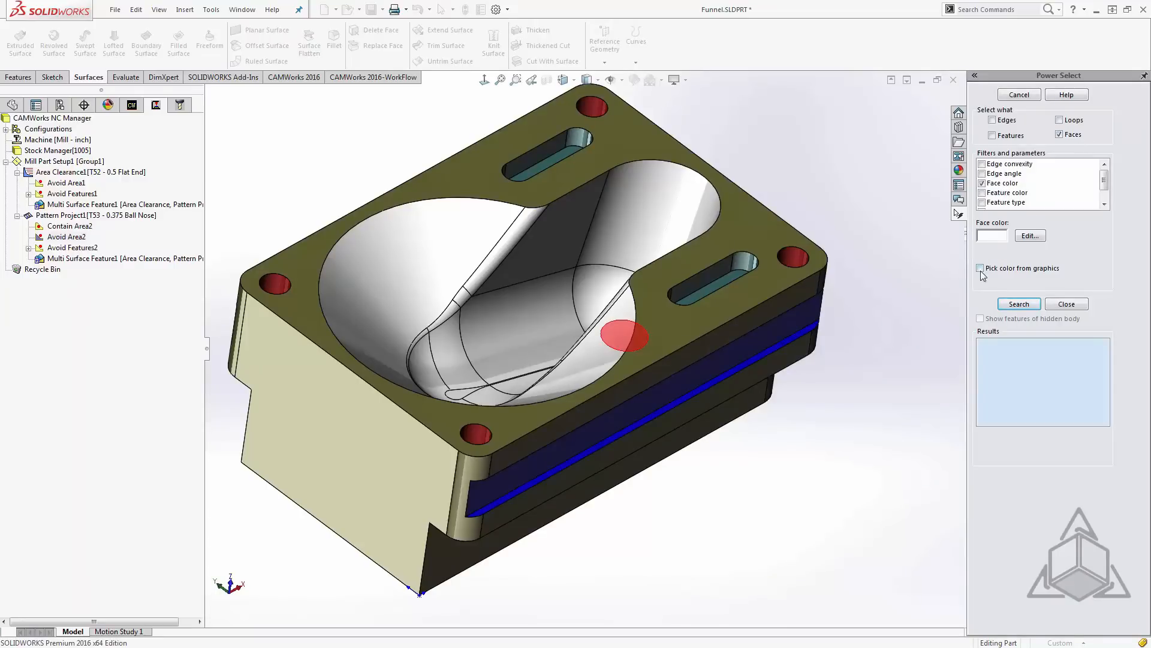
left_click(547, 242)
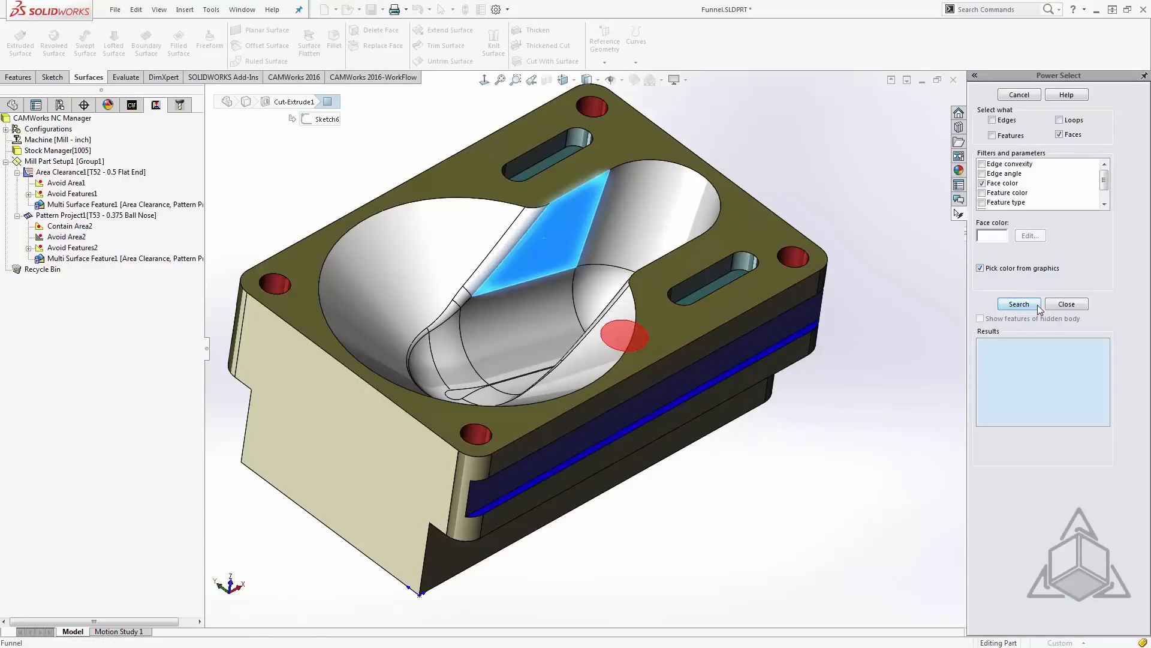
left_click(1018, 304)
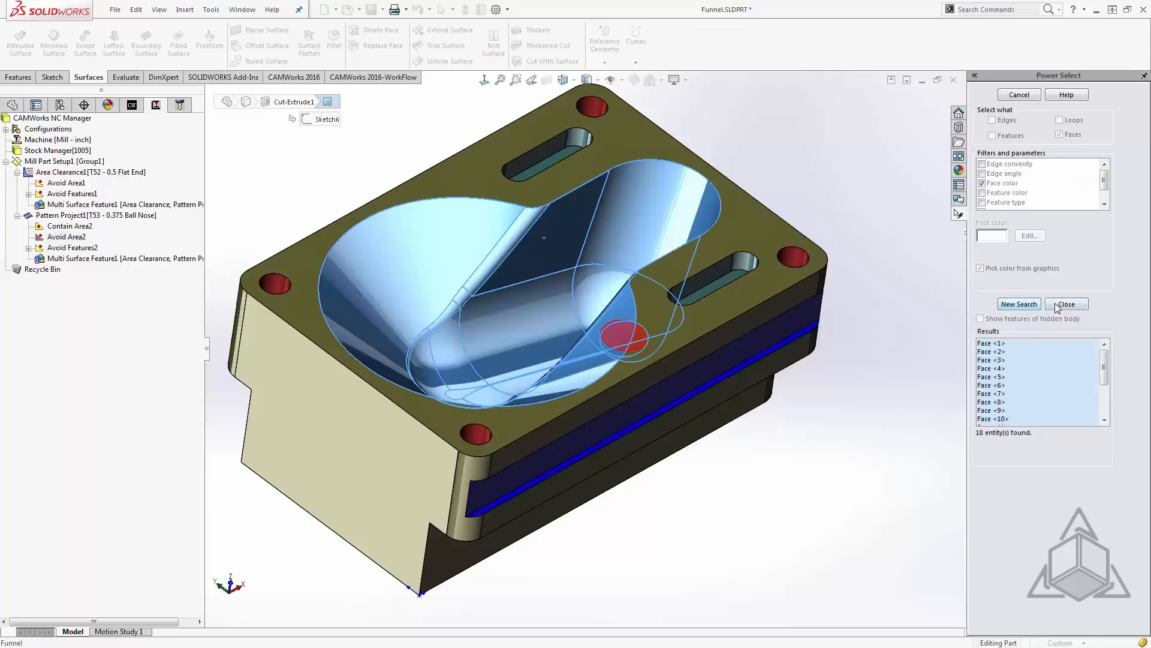
left_click(1066, 304)
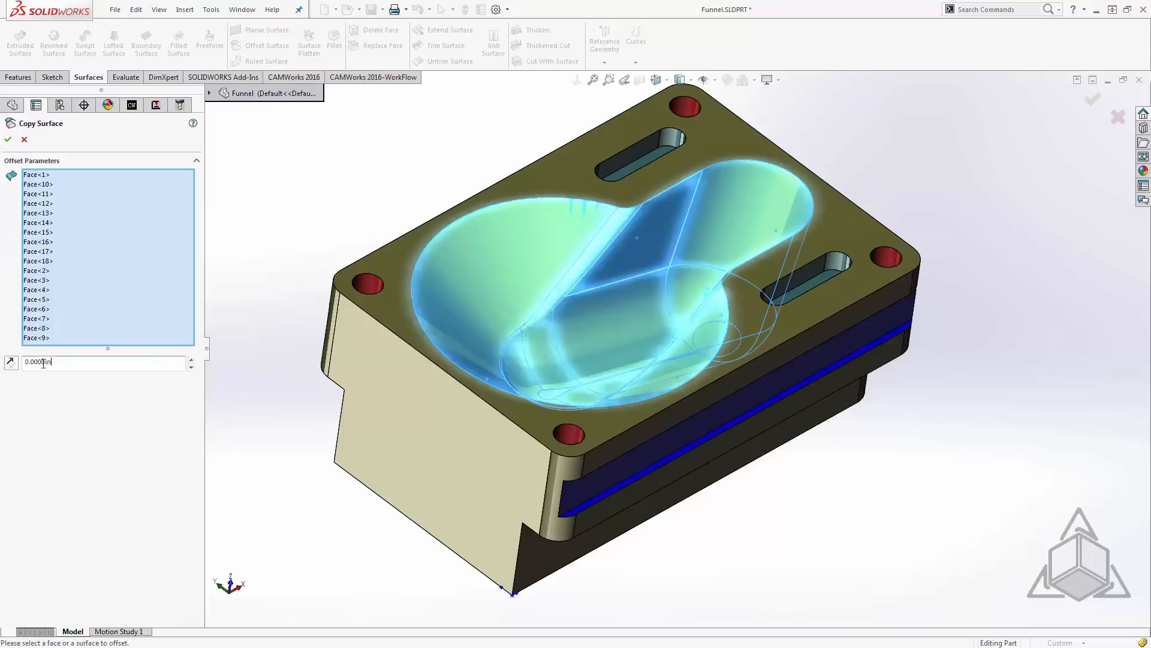
Copy the funnel faces as a 0-offset surface, declining the CAMWorks rebuild
type("0")
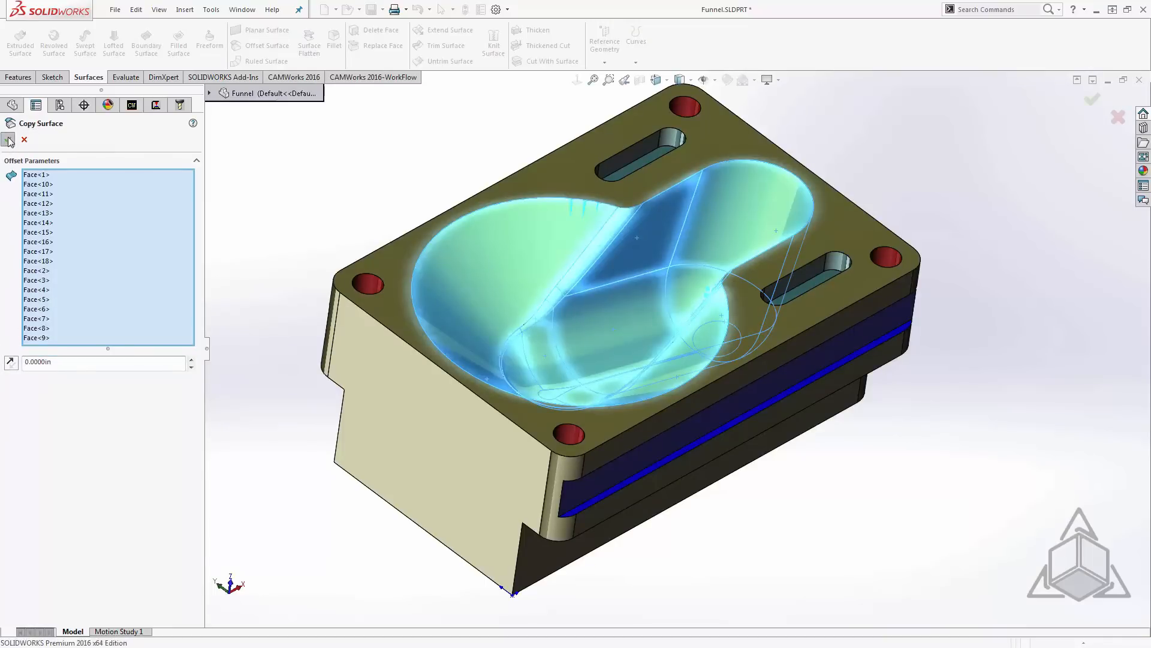
left_click(8, 139)
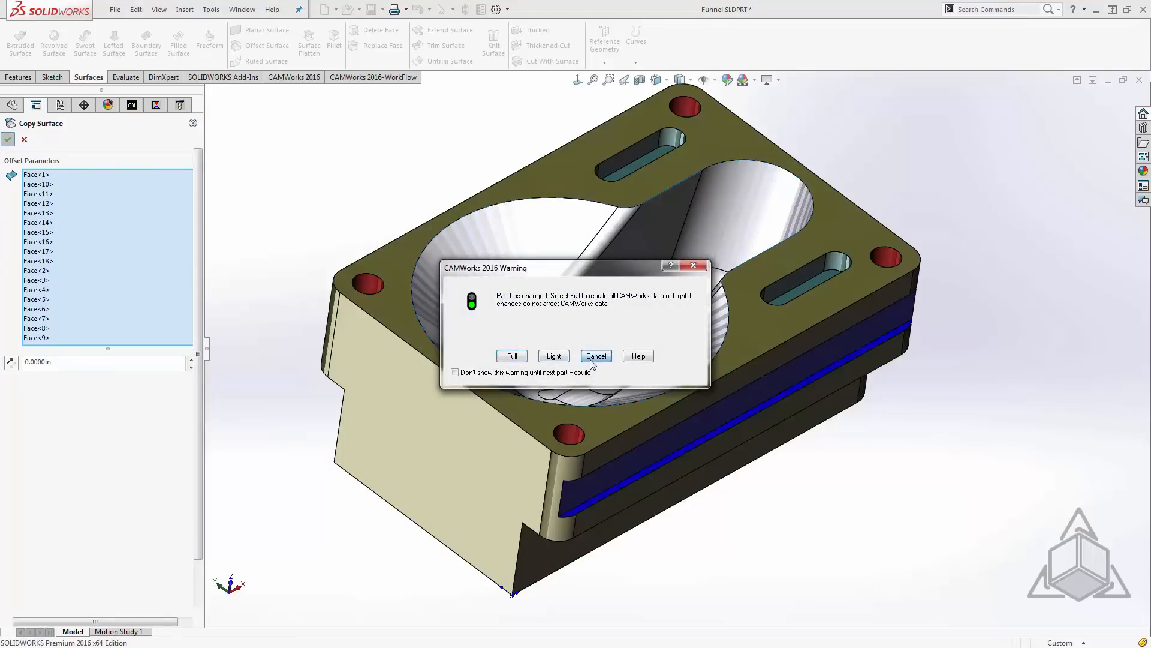
left_click(595, 355)
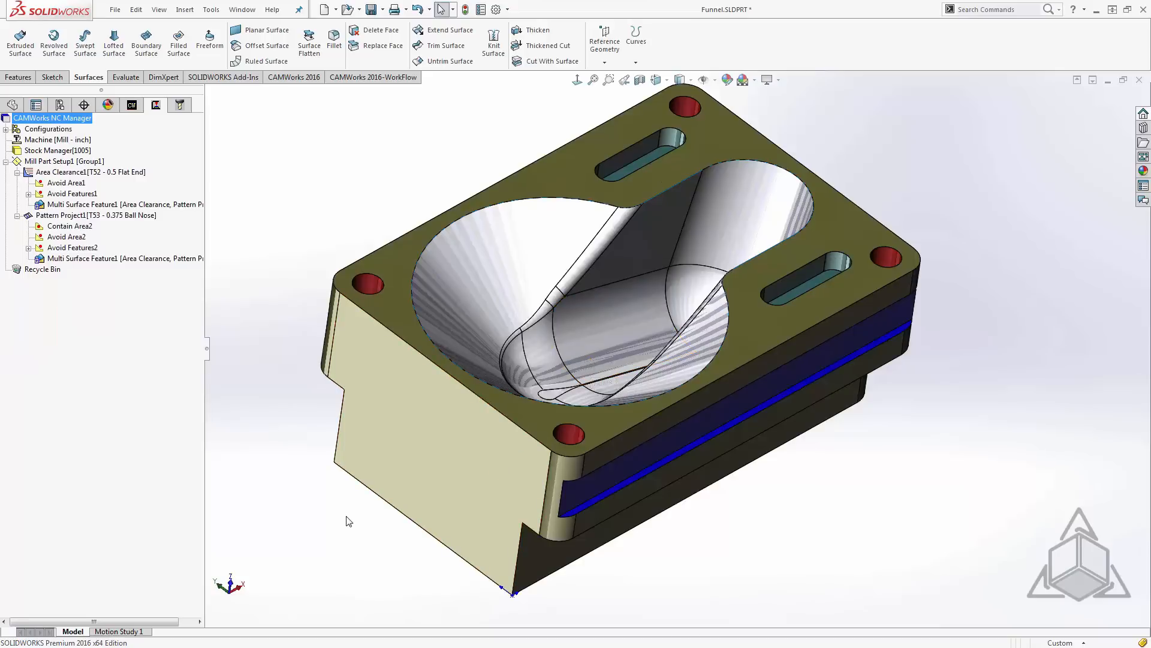
mouse_move(342, 549)
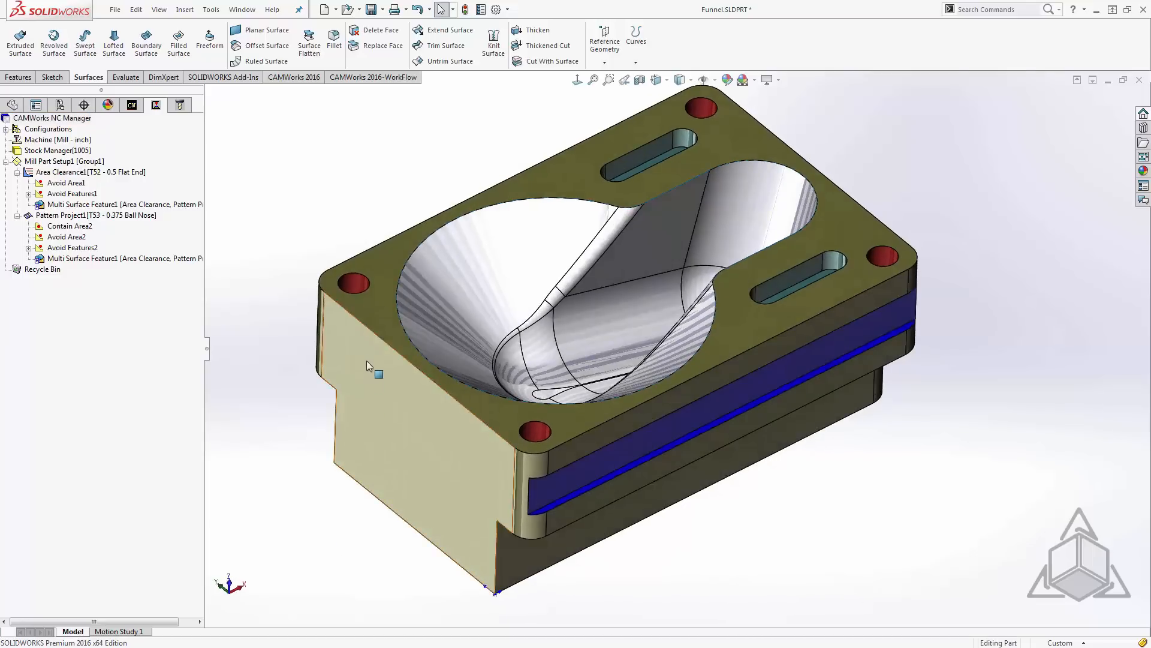
mouse_move(376, 322)
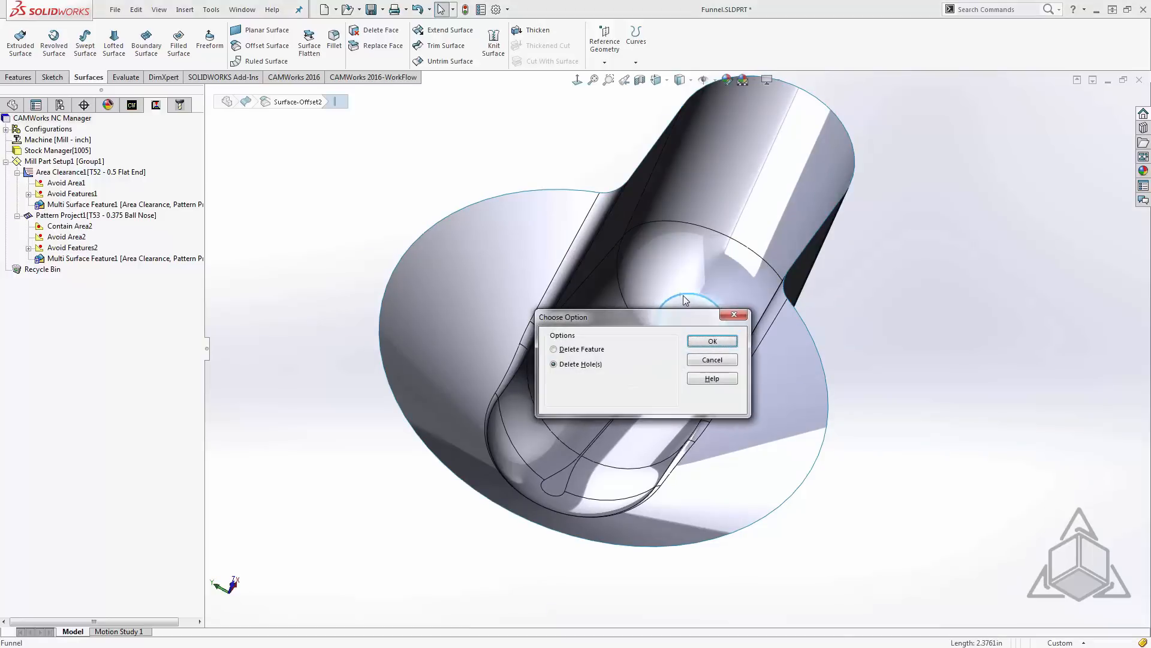
mouse_move(675, 360)
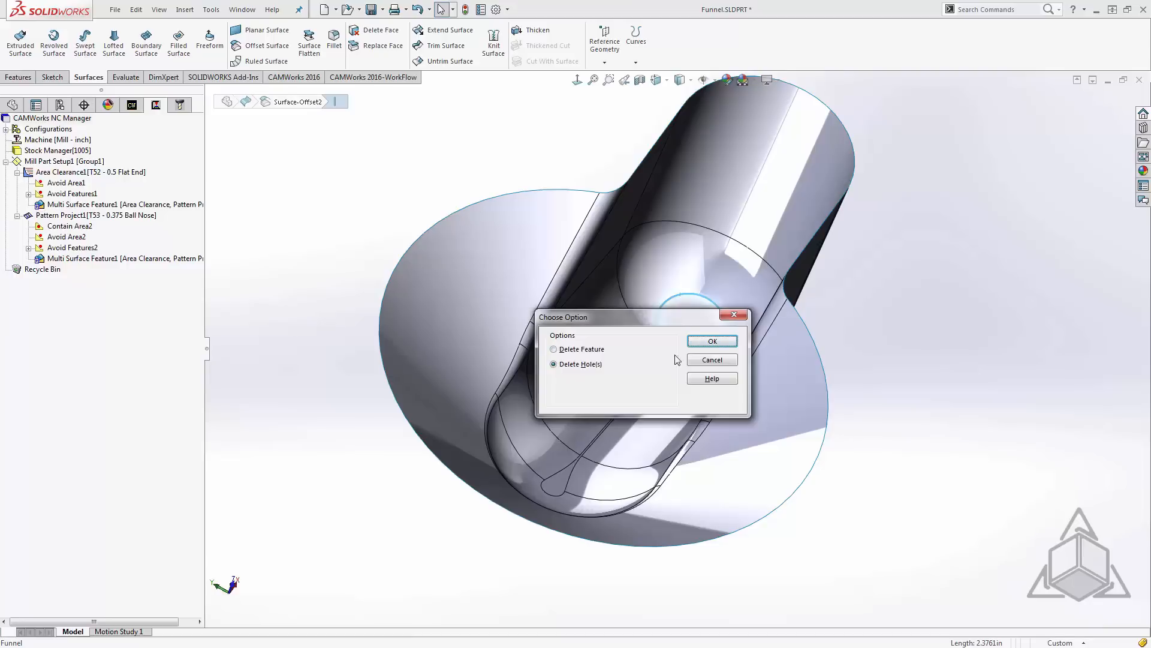
Delete only the holes from the copied funnel surface
left_click(710, 341)
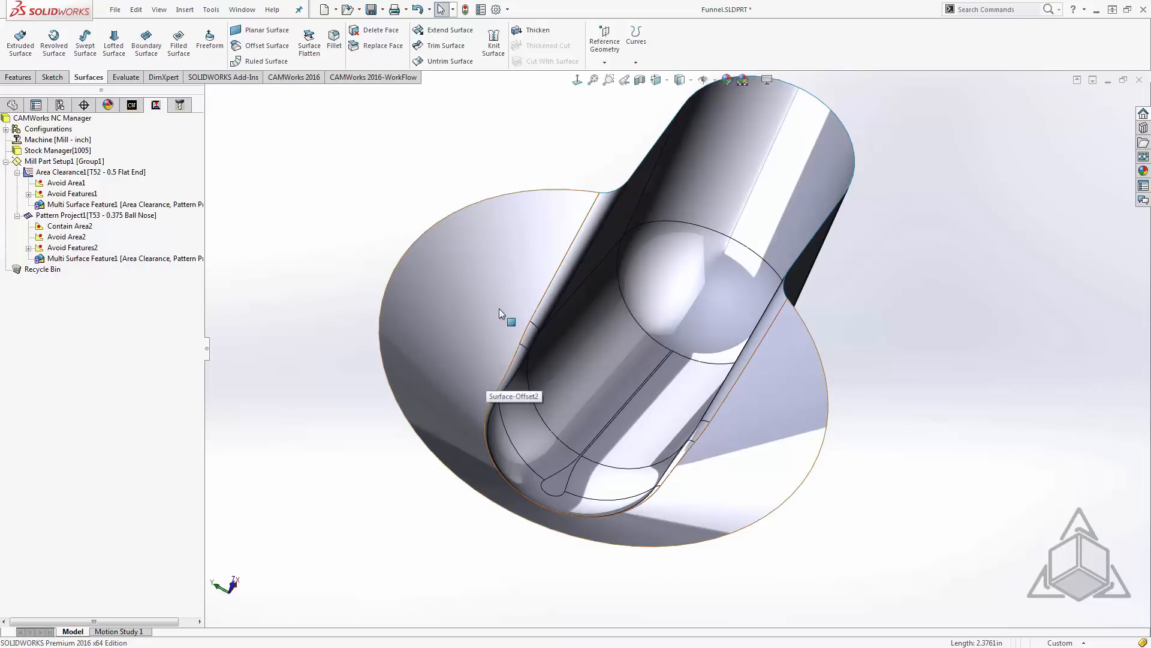
Extend the surface faces by 0.23 in, skipping the CAMWorks rebuild
left_click(444, 29)
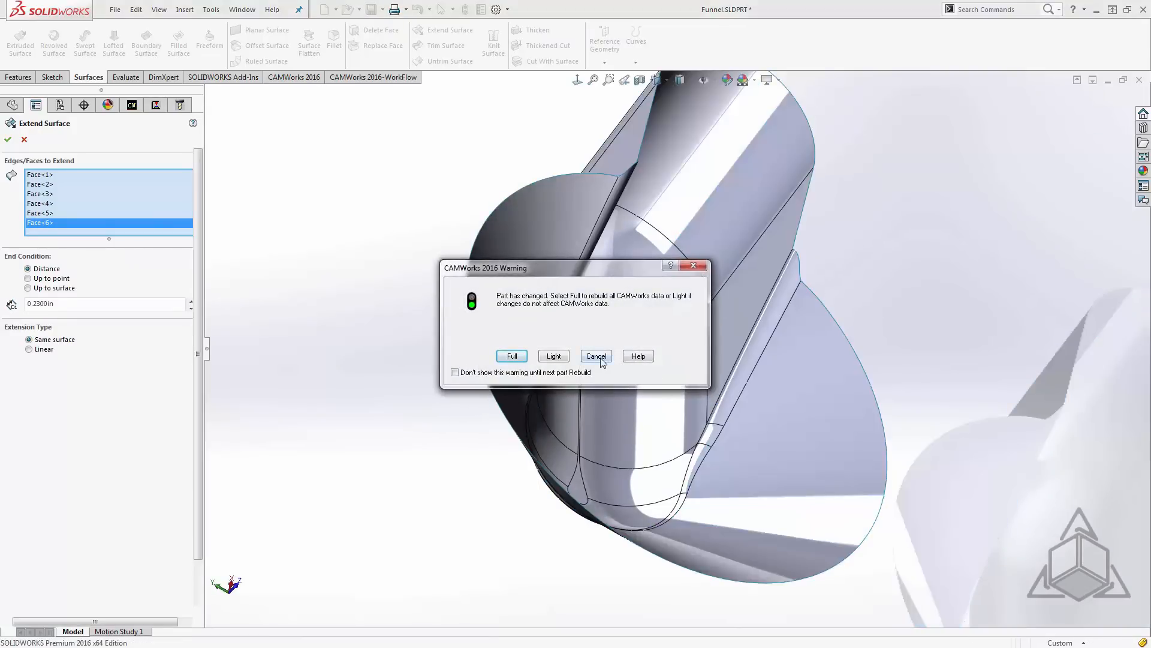
left_click(595, 356)
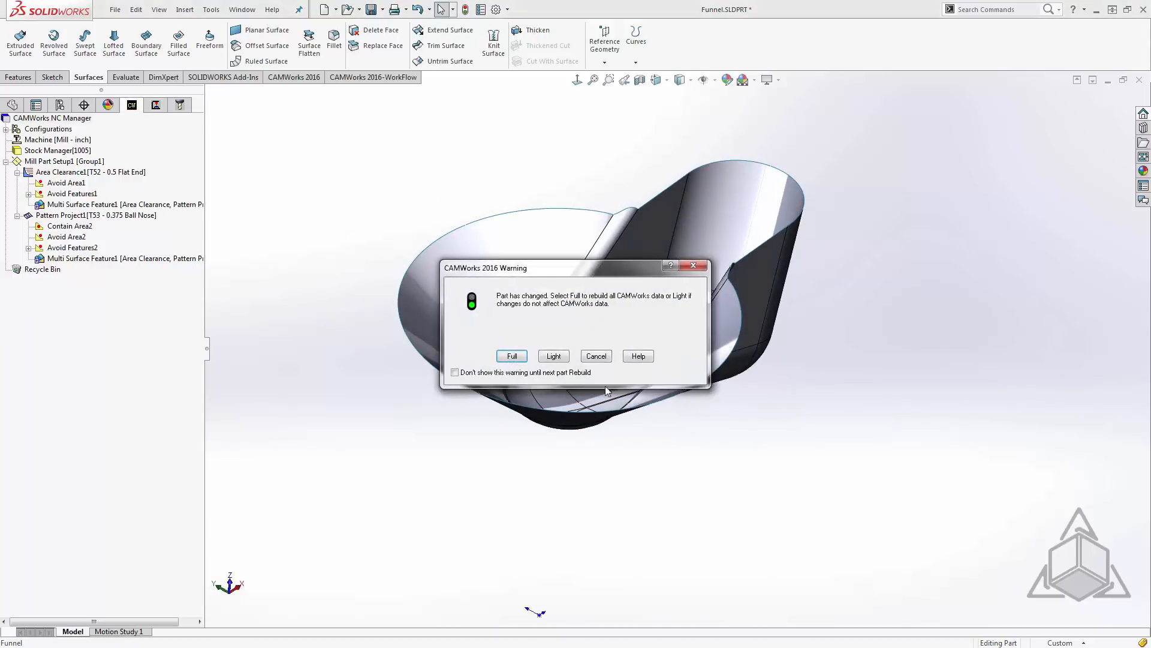
Full-rebuild CAM data and add a multi surface feature covering All Displayed surfaces
left_click(512, 356)
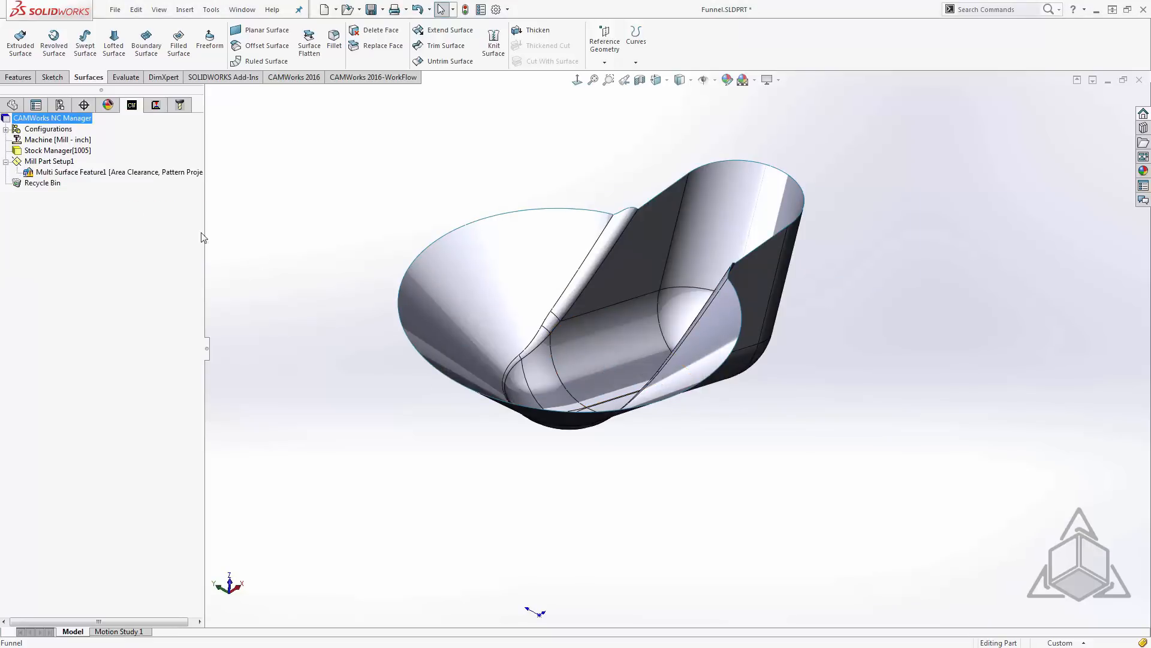
right_click(49, 160)
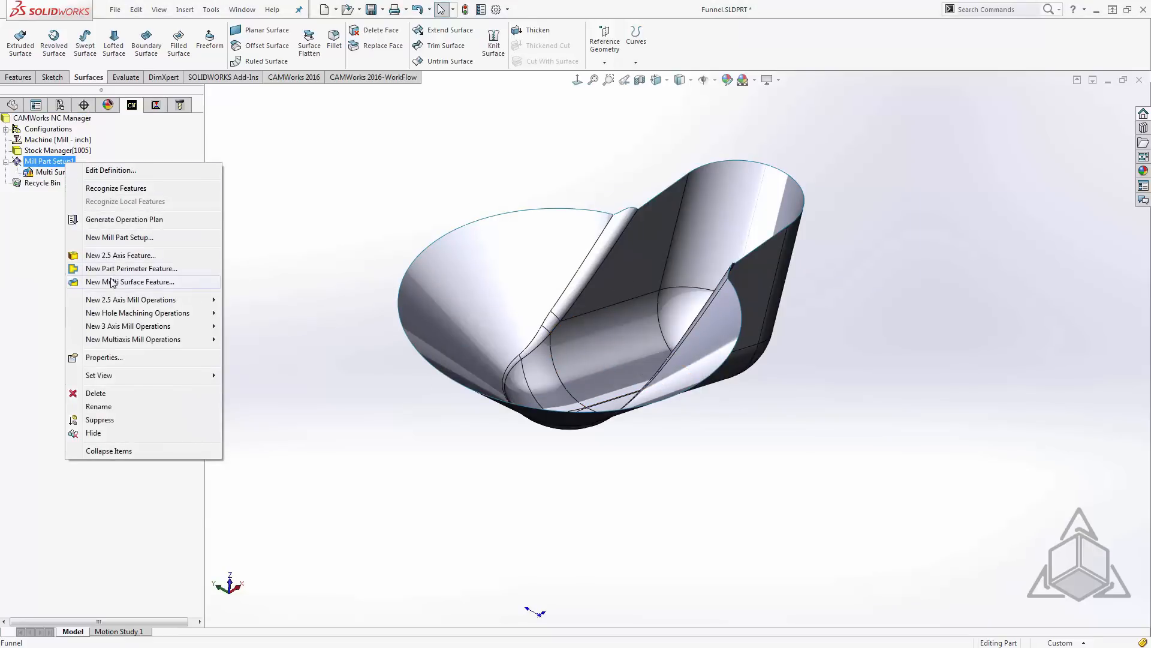
left_click(131, 281)
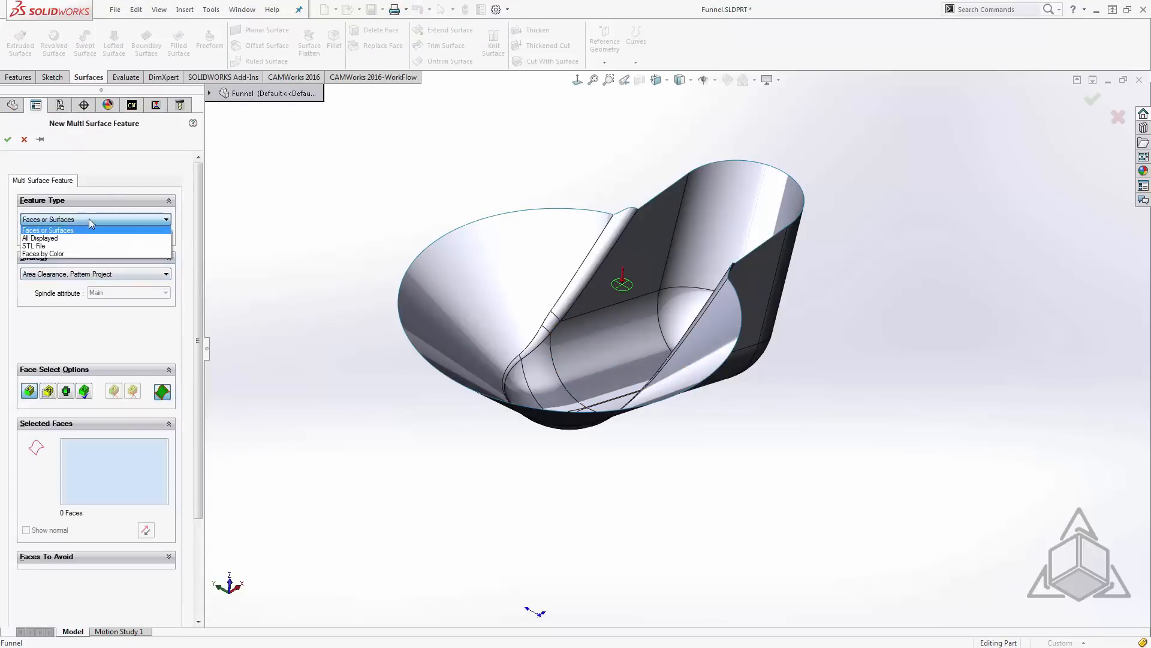
left_click(39, 238)
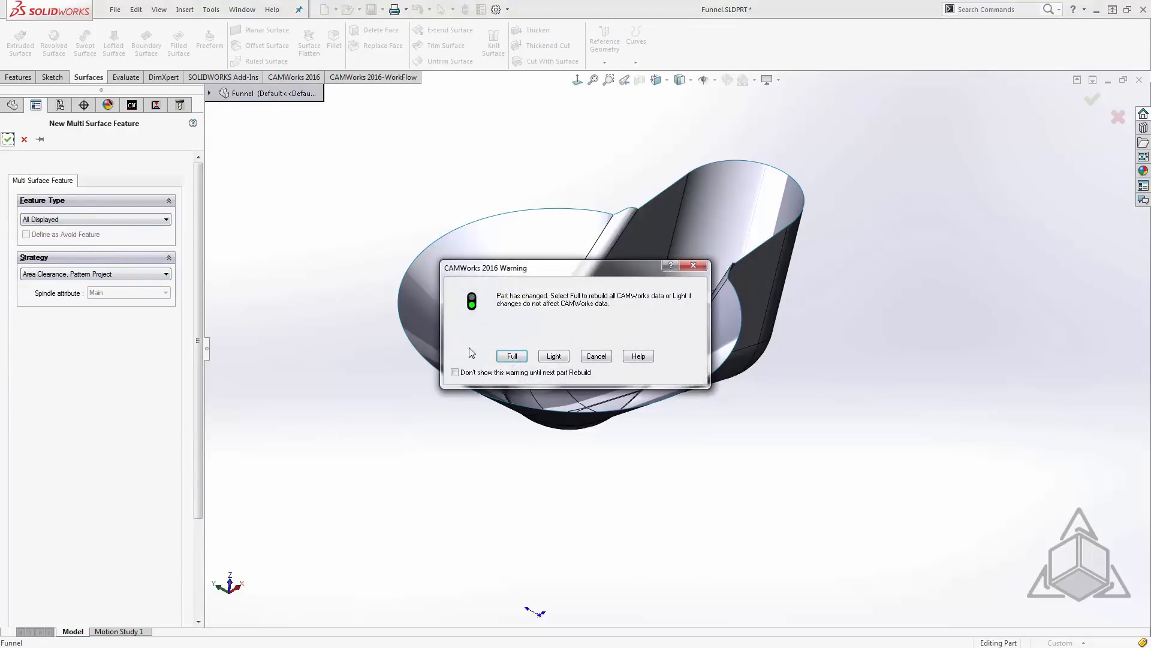
left_click(511, 355)
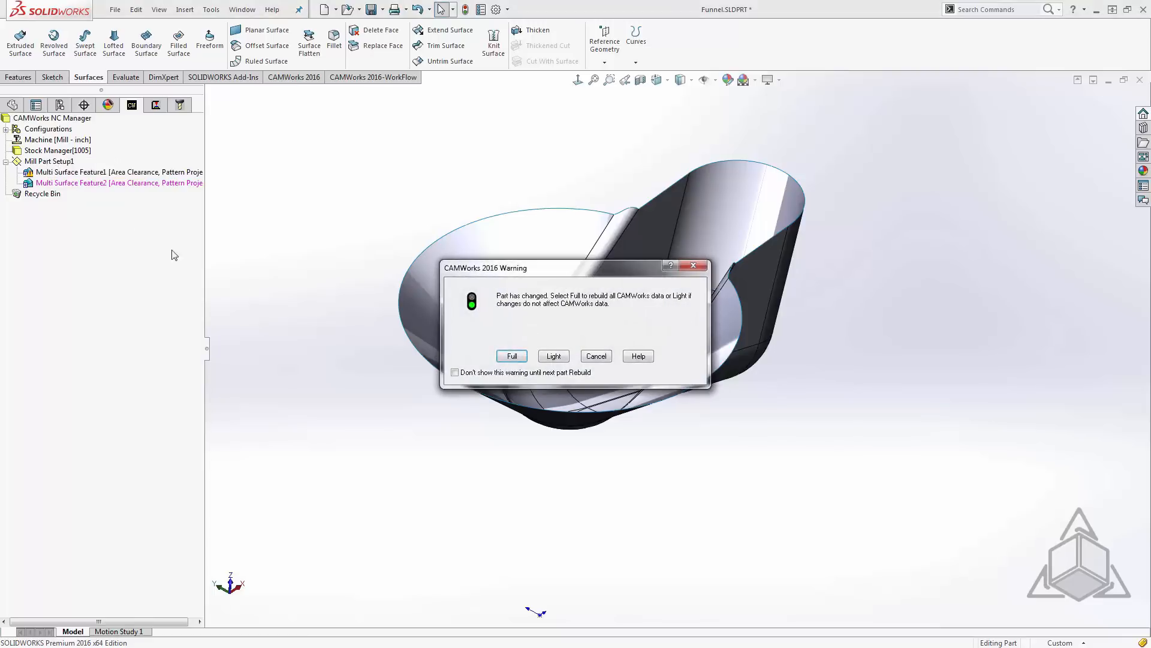
left_click(512, 357)
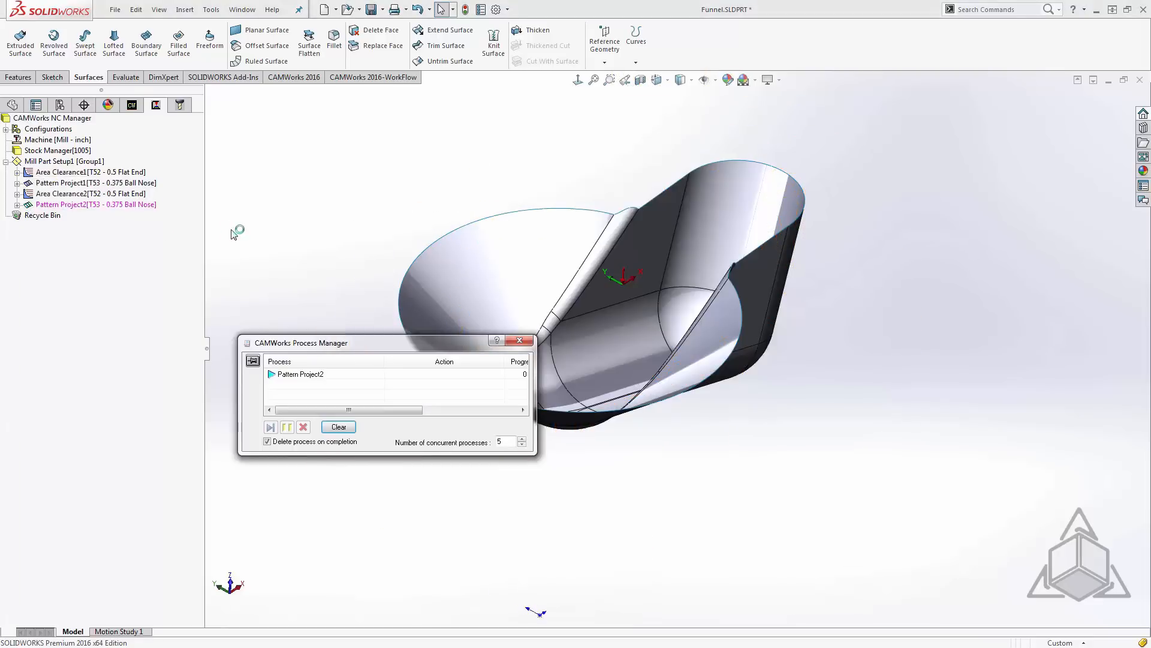
Show the finished Pattern Project2 toolpath on the extended funnel
left_click(520, 339)
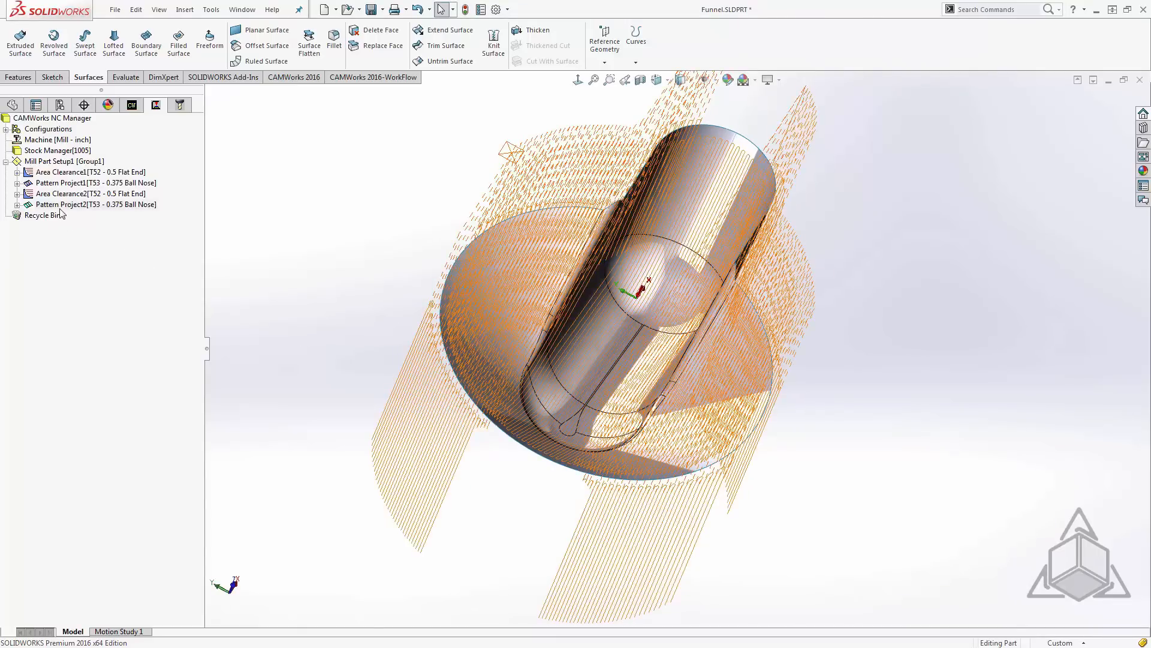
Create a contain area on Pattern Project2 bounded by the funnel rim edges
right_click(96, 204)
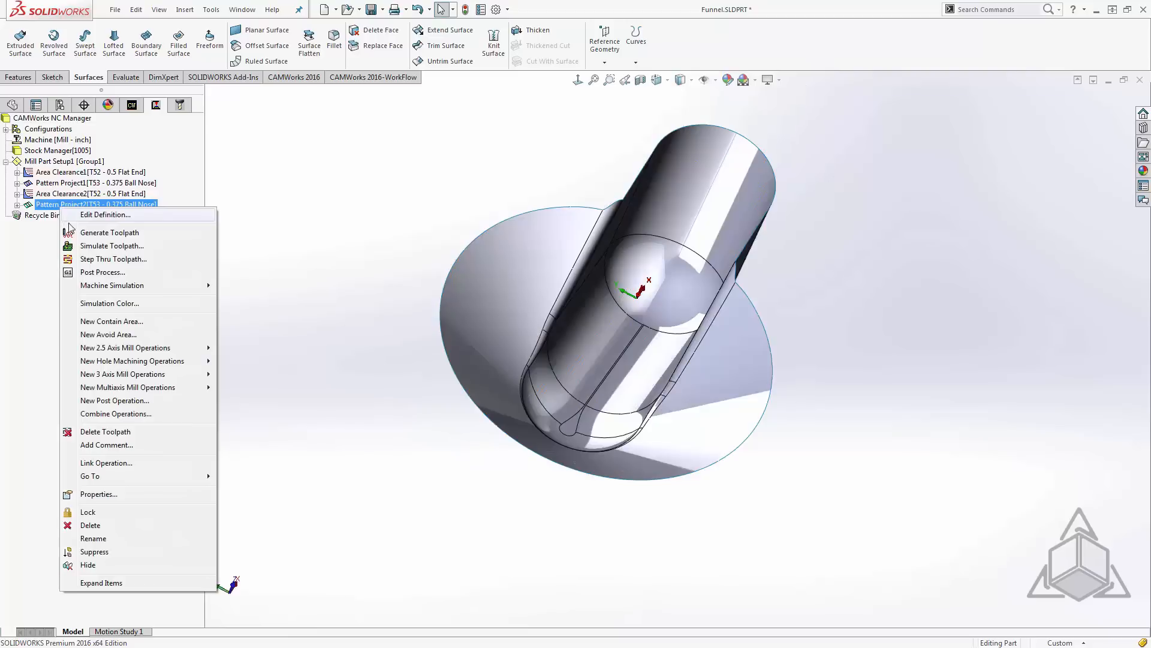
left_click(112, 321)
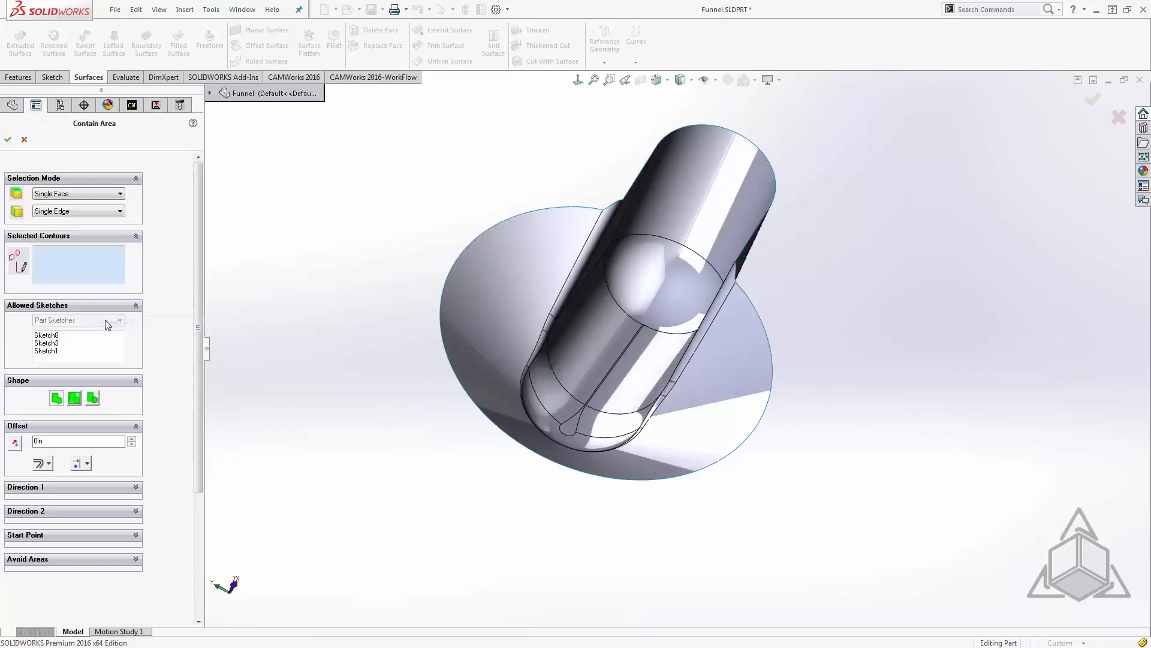
left_click(609, 213)
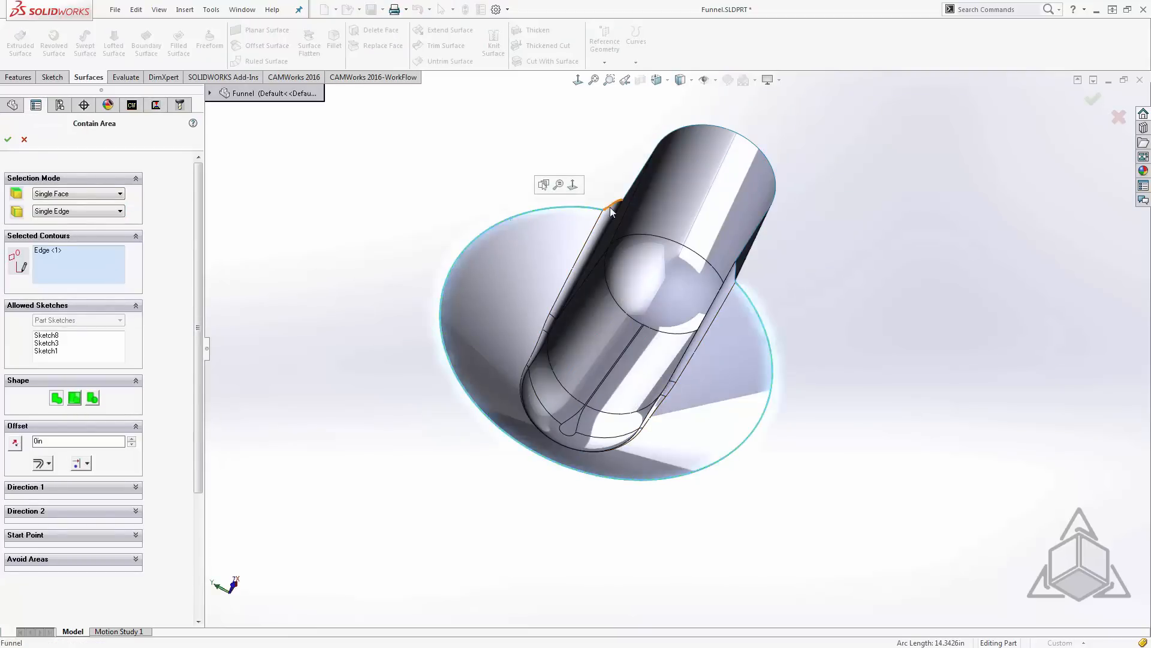
left_click(627, 192)
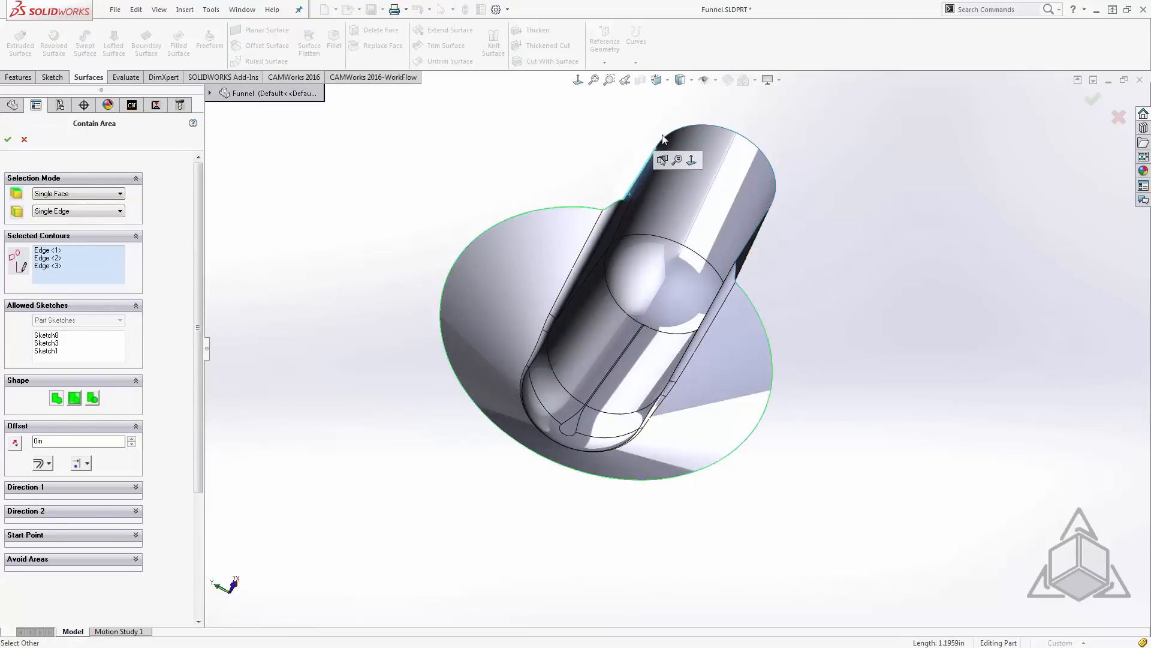
left_click(760, 228)
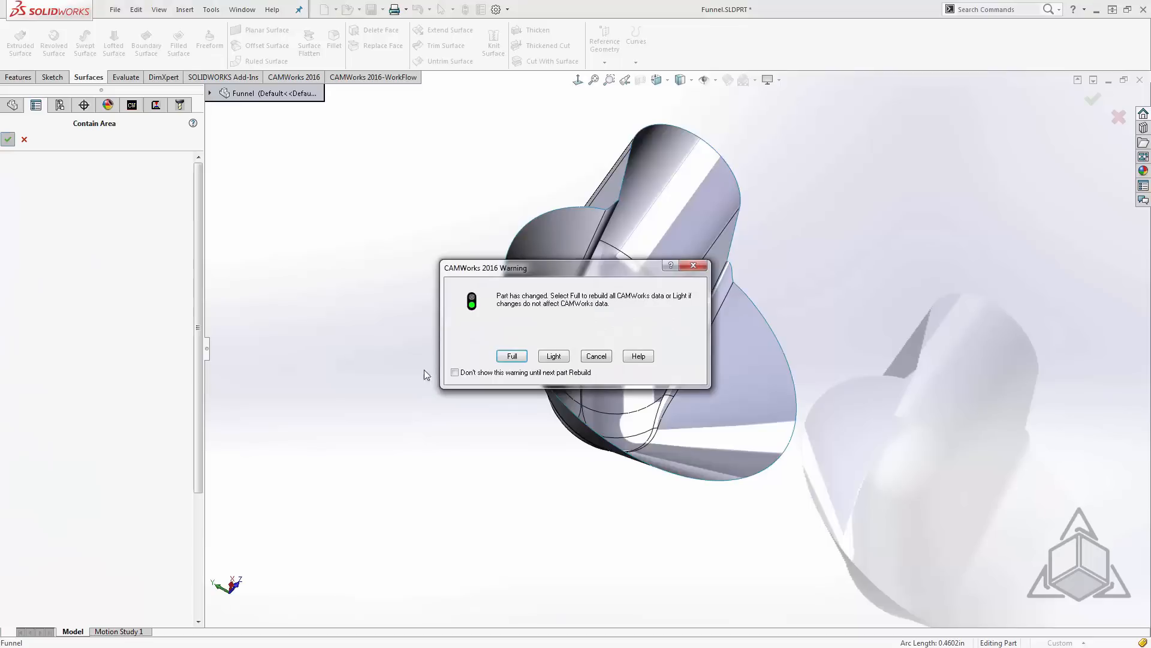
Run a Full rebuild and accept regenerating the affected toolpaths
left_click(511, 356)
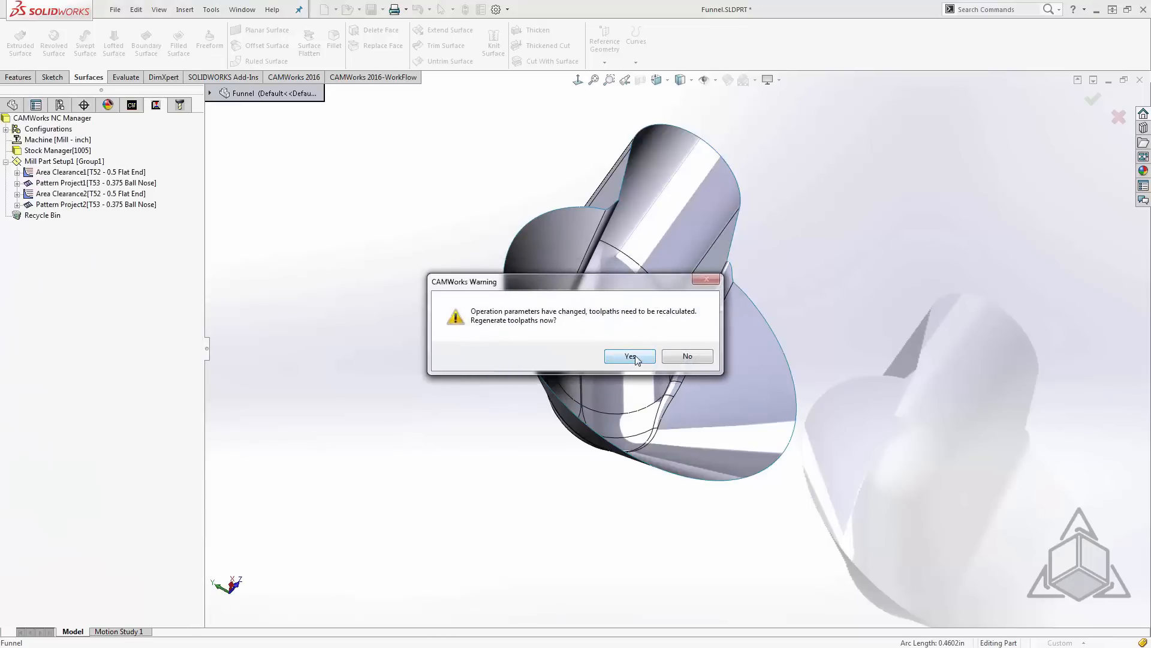
left_click(629, 356)
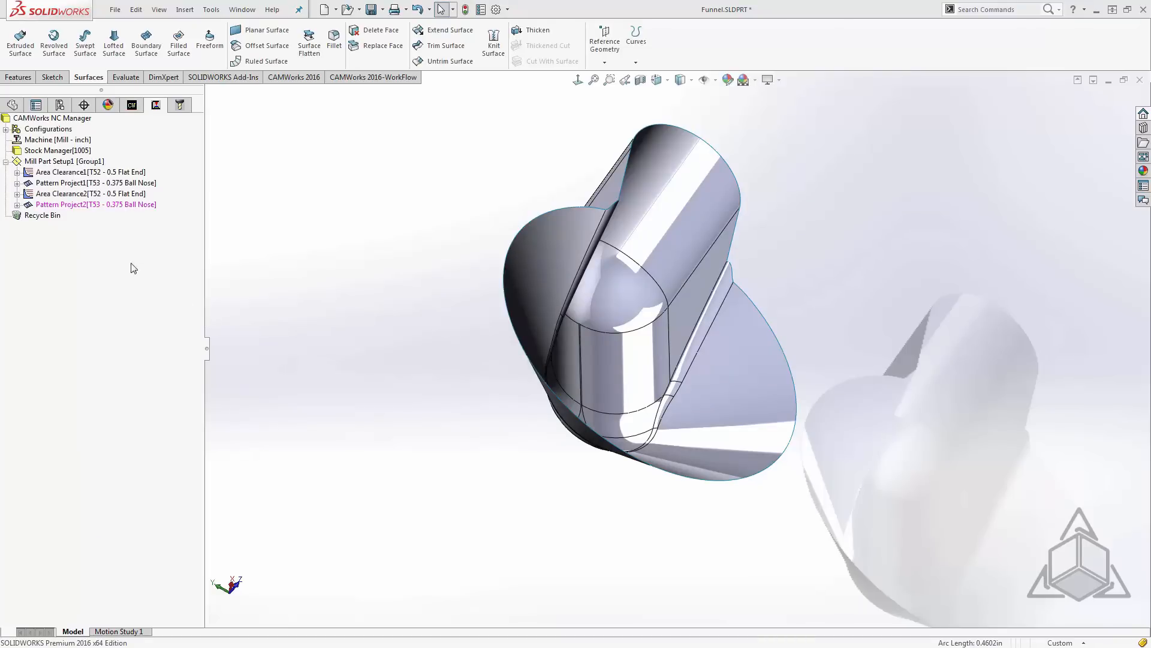
mouse_move(59, 216)
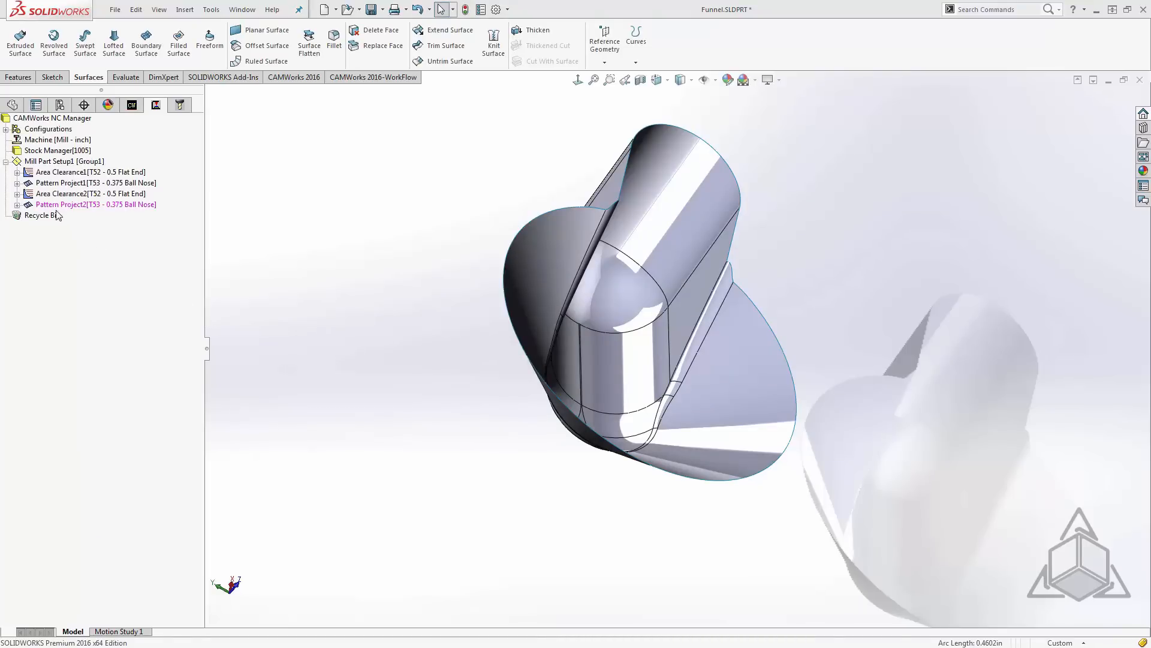
Edit Contain Area3, fully rebuild, and display the regenerated slice toolpath over the funnel
left_click(726, 265)
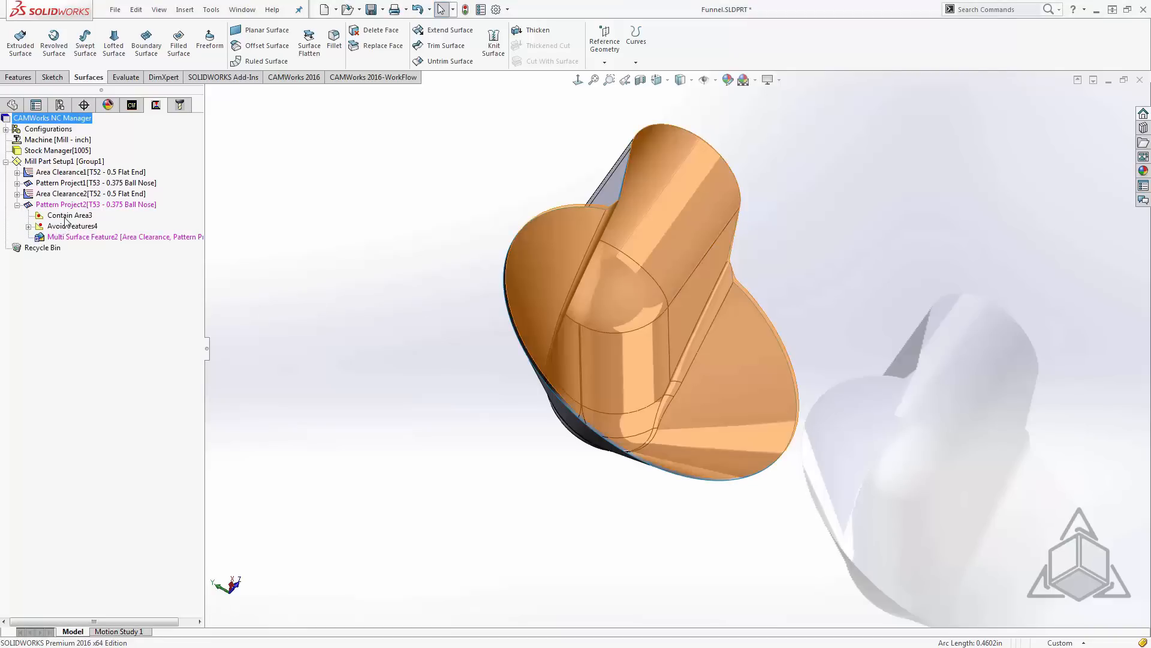
double_click(68, 215)
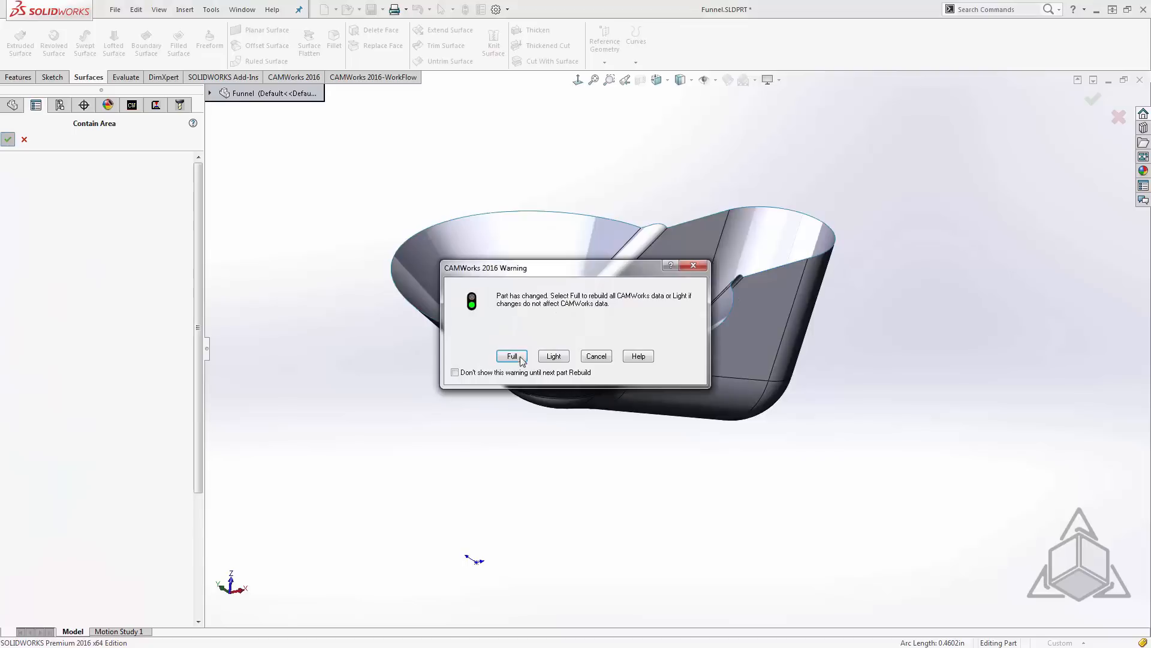
left_click(512, 356)
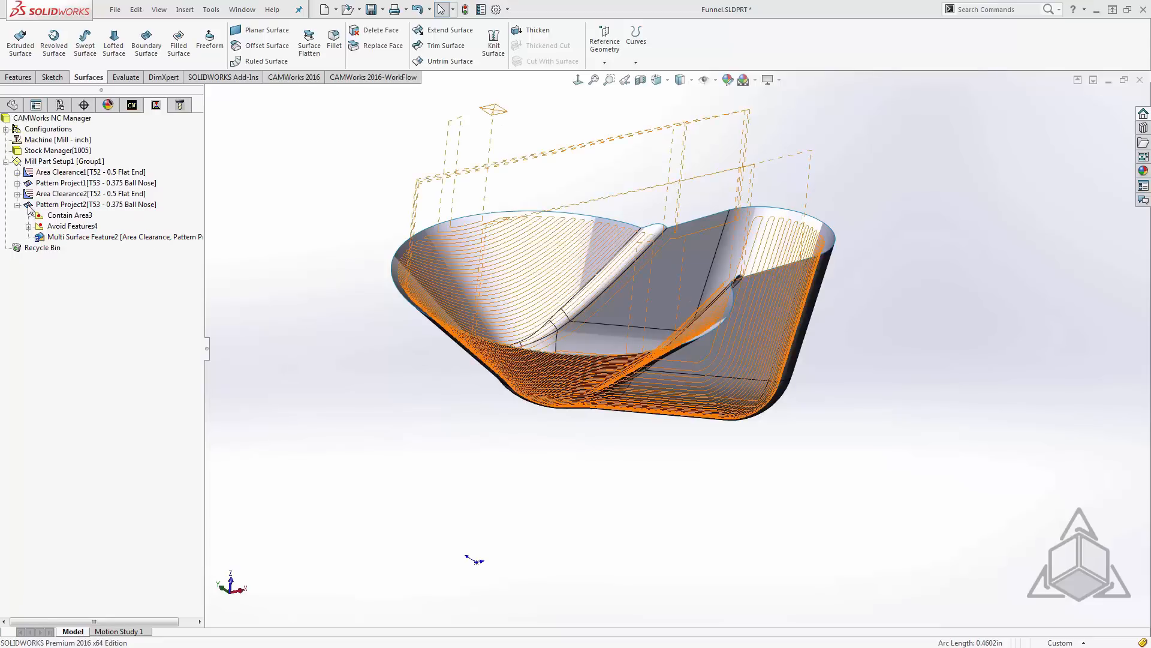
left_click(96, 204)
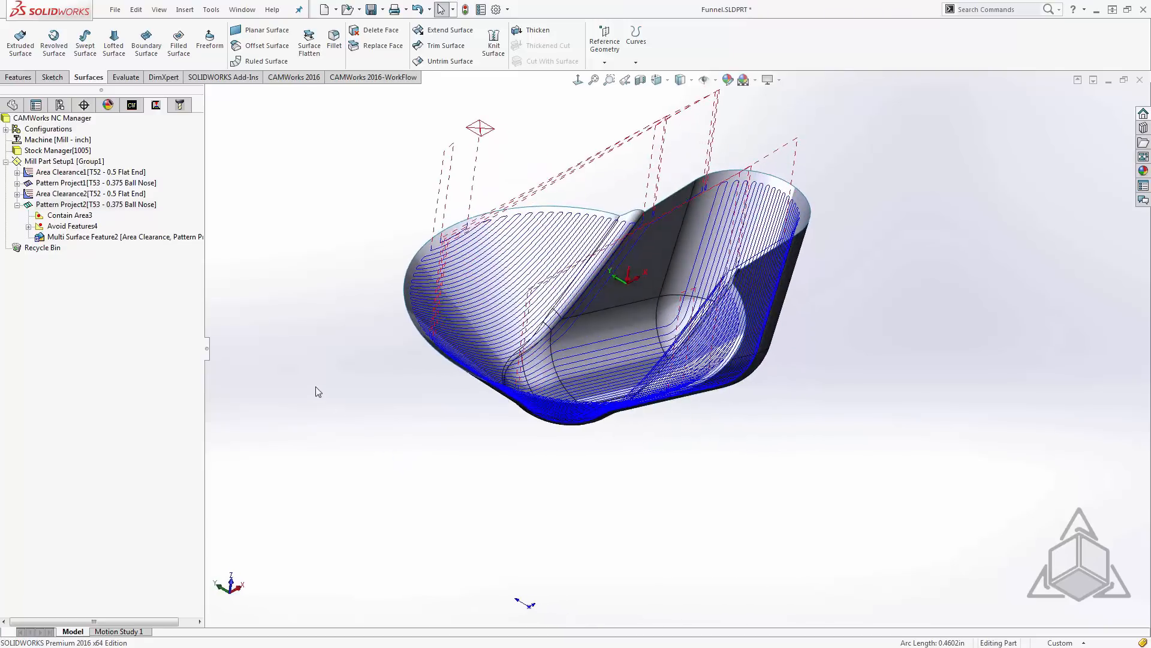
Set Pattern Project2's pattern type to Radial in its operation parameters
left_click(86, 204)
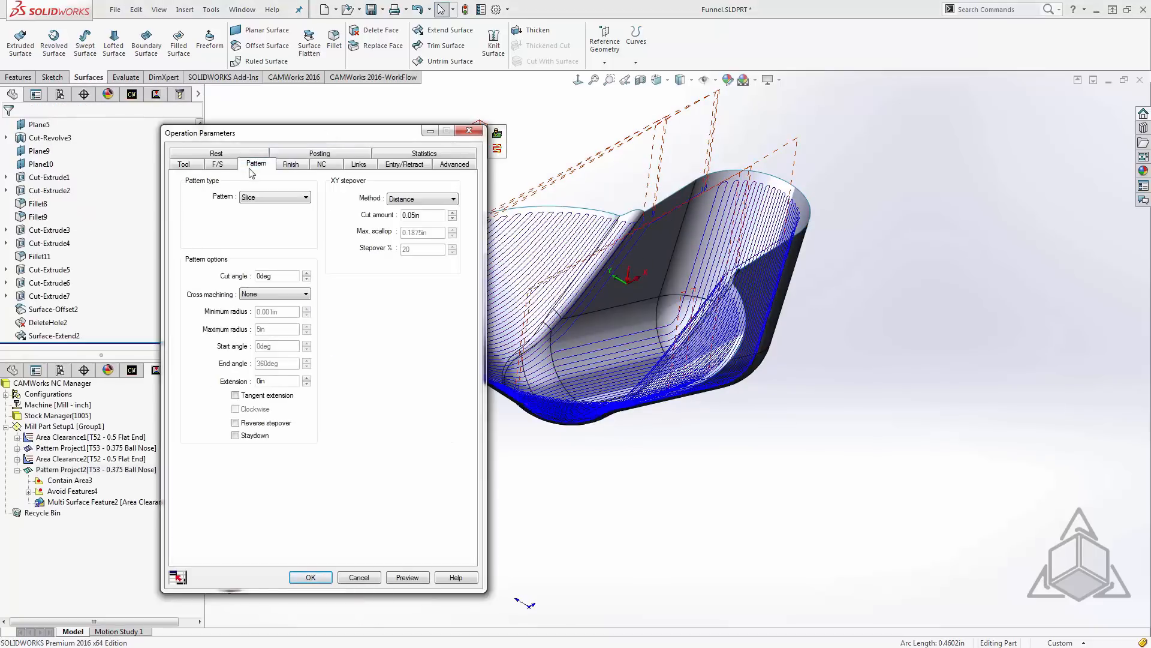
left_click(304, 197)
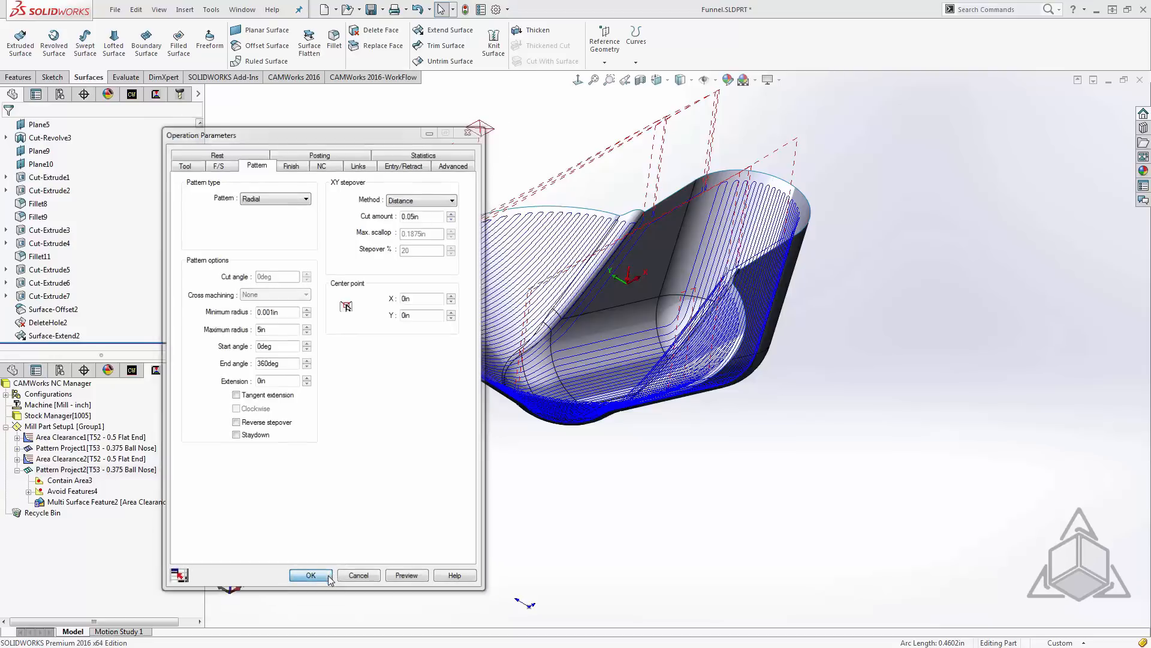
left_click(310, 575)
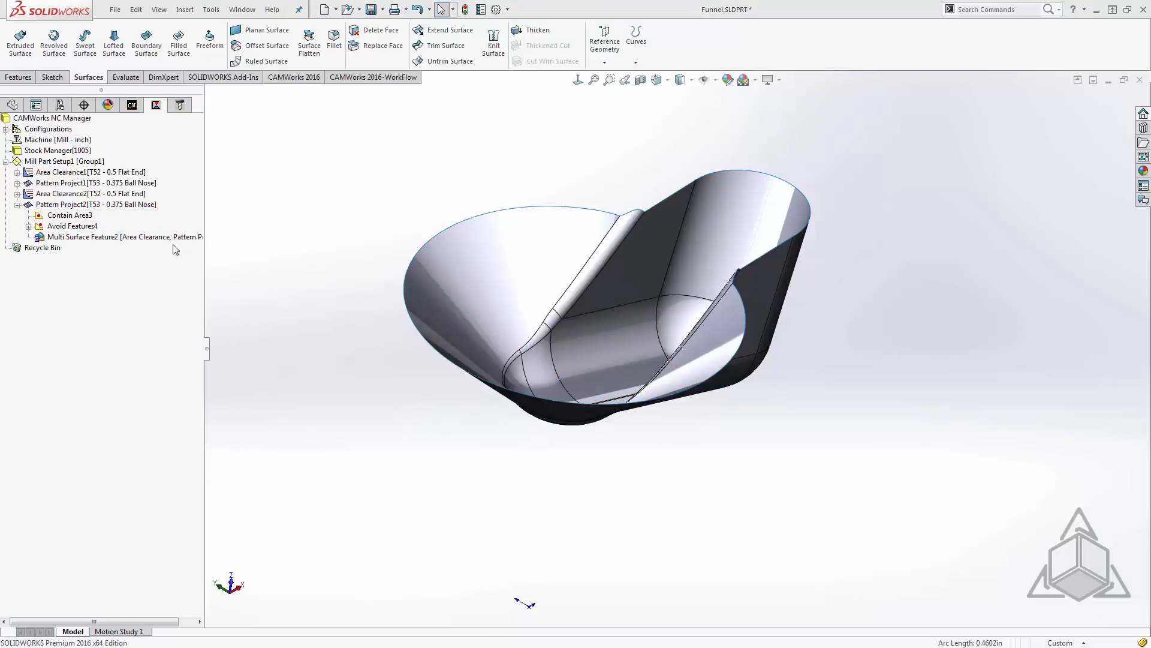
Generate the radial Pattern Project2 toolpath and zoom into the funnel rim
left_click(96, 204)
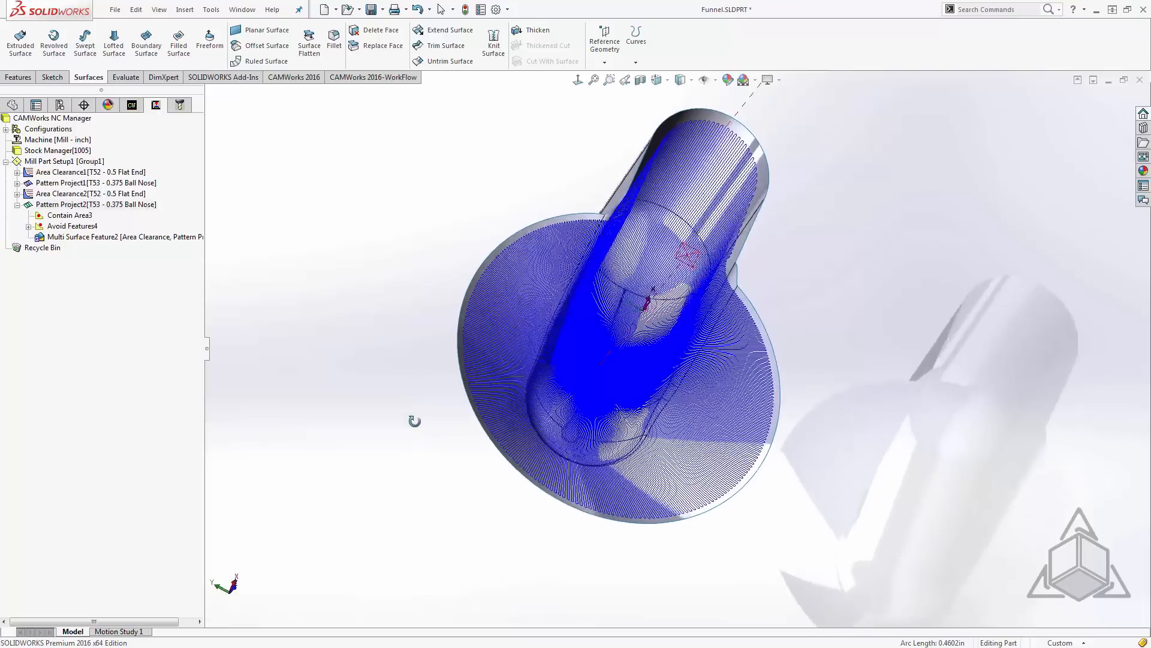
left_click_drag(415, 421, 539, 491)
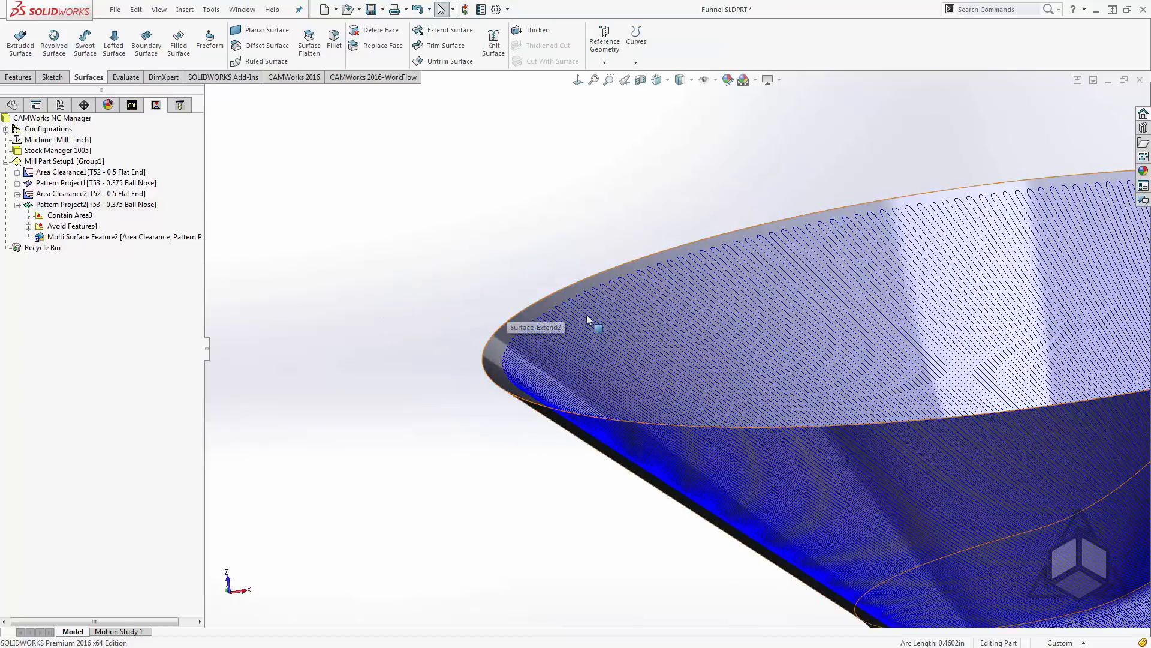
mouse_move(609, 345)
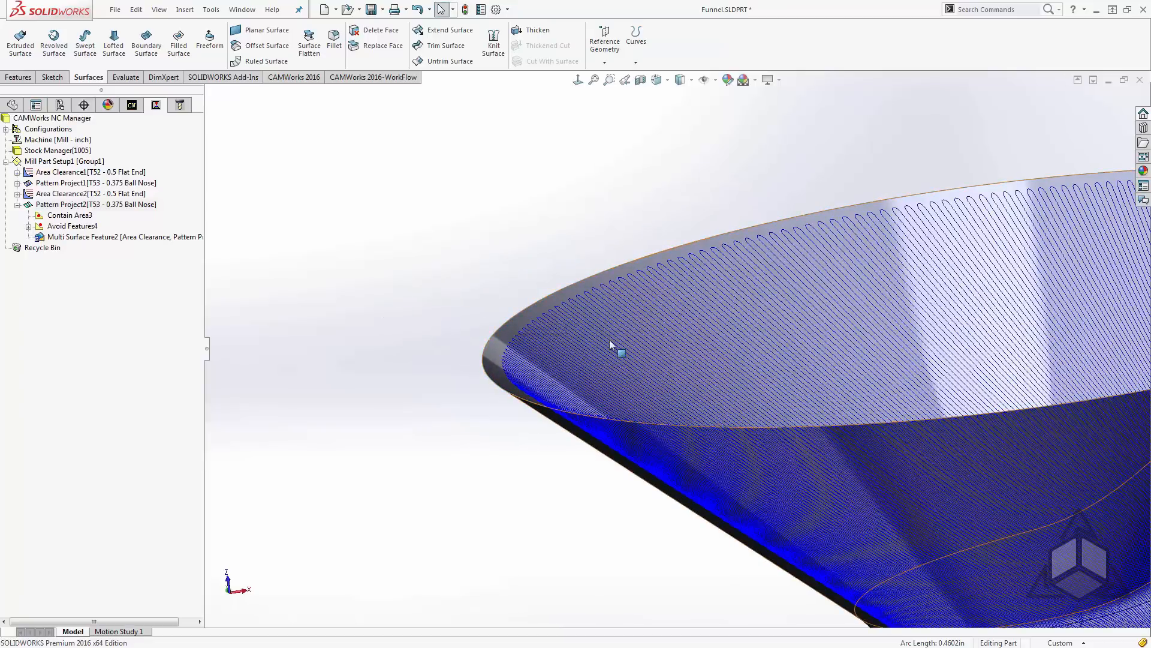